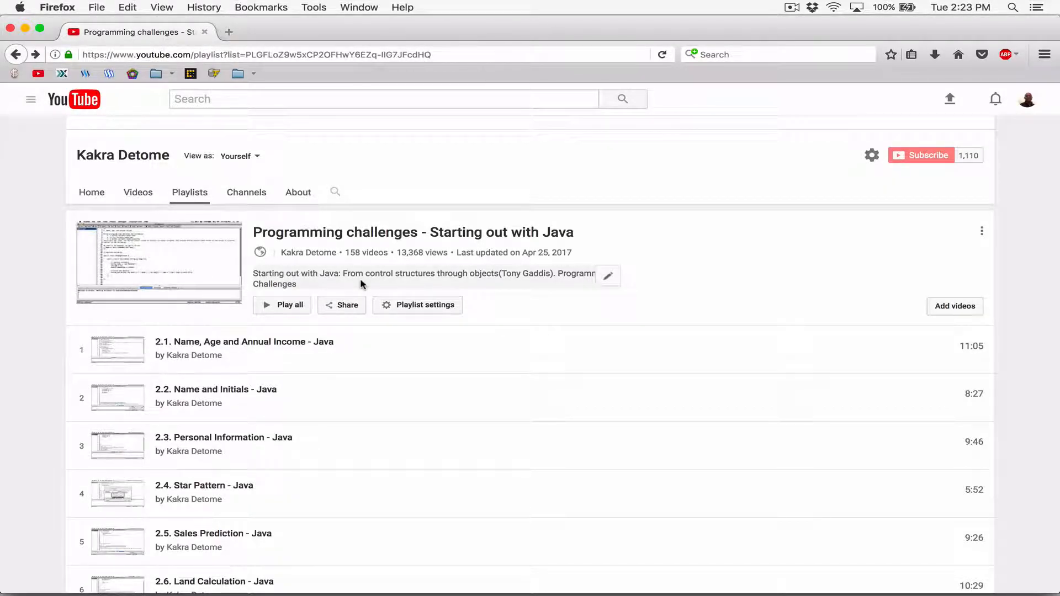
pyautogui.moveTo(389, 422)
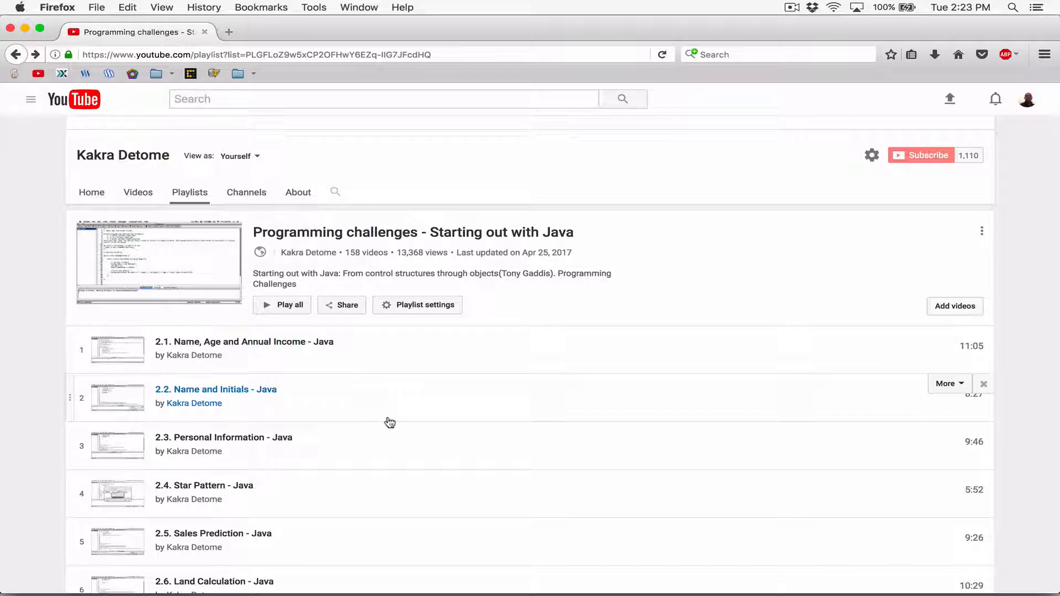
pyautogui.moveTo(351, 337)
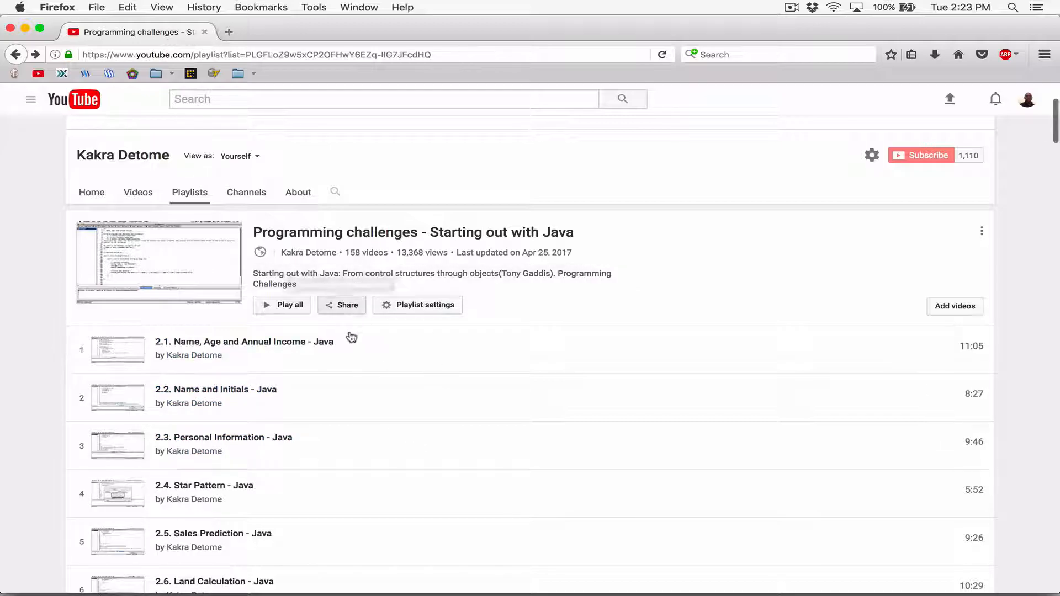
pyautogui.moveTo(115, 150)
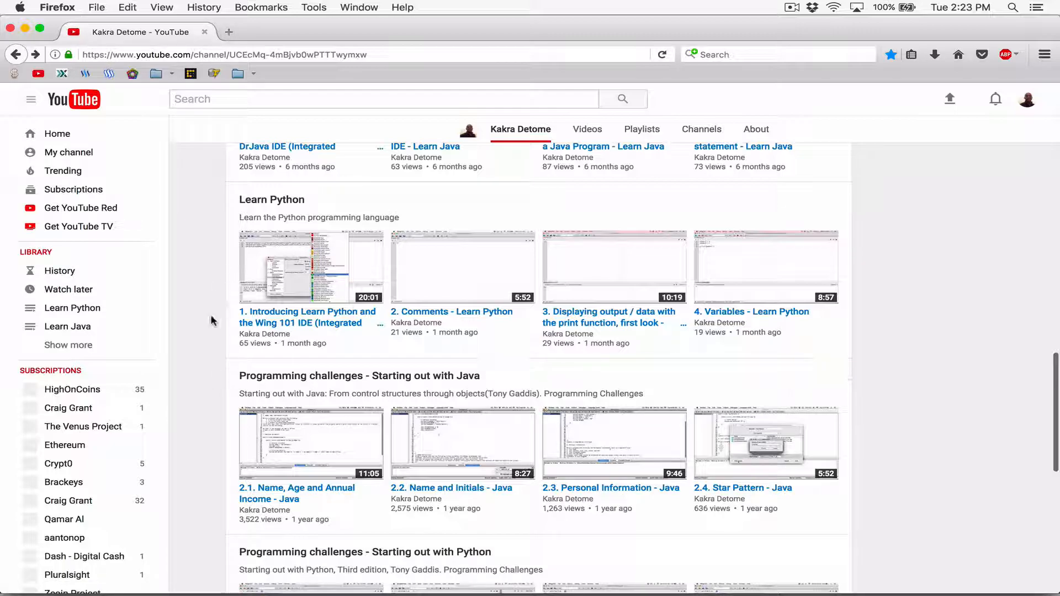
# Open the 'Programming challenges - Starting out with Java' playlist shelf from the channel home page
pyautogui.scroll(-3)
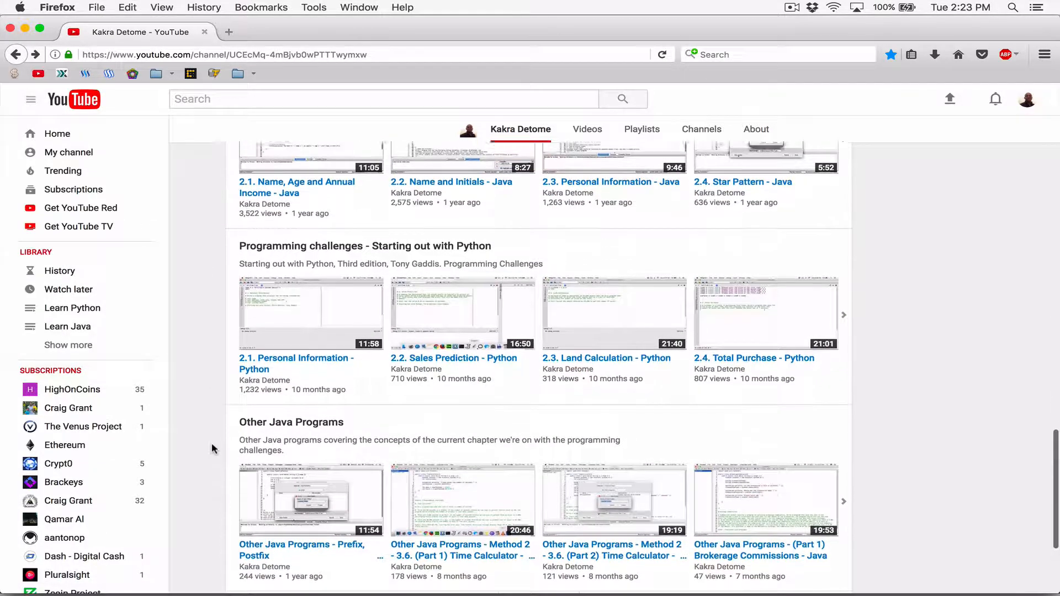
pyautogui.scroll(3)
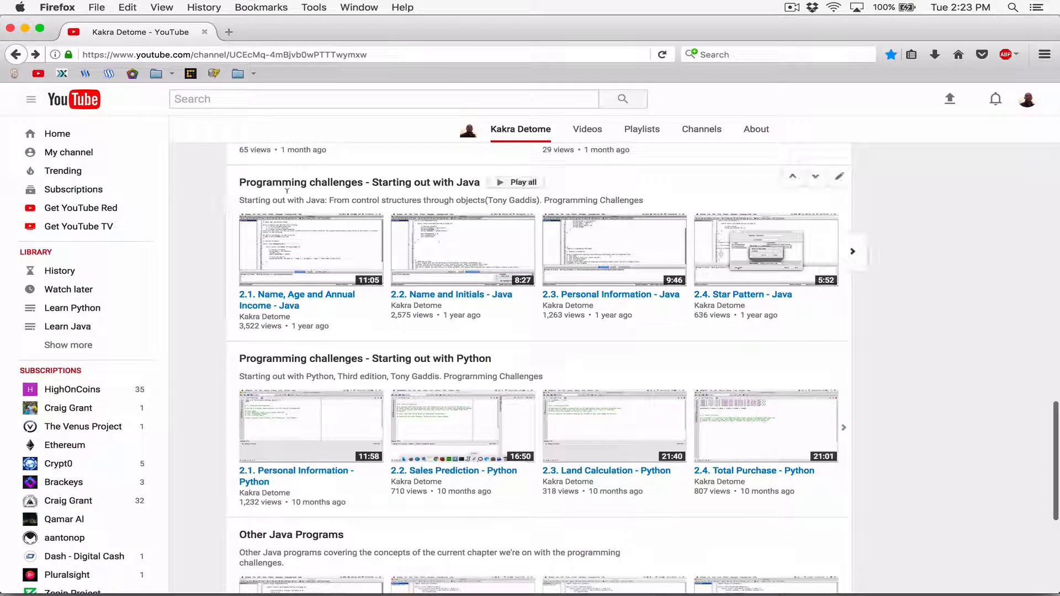
pyautogui.click(358, 182)
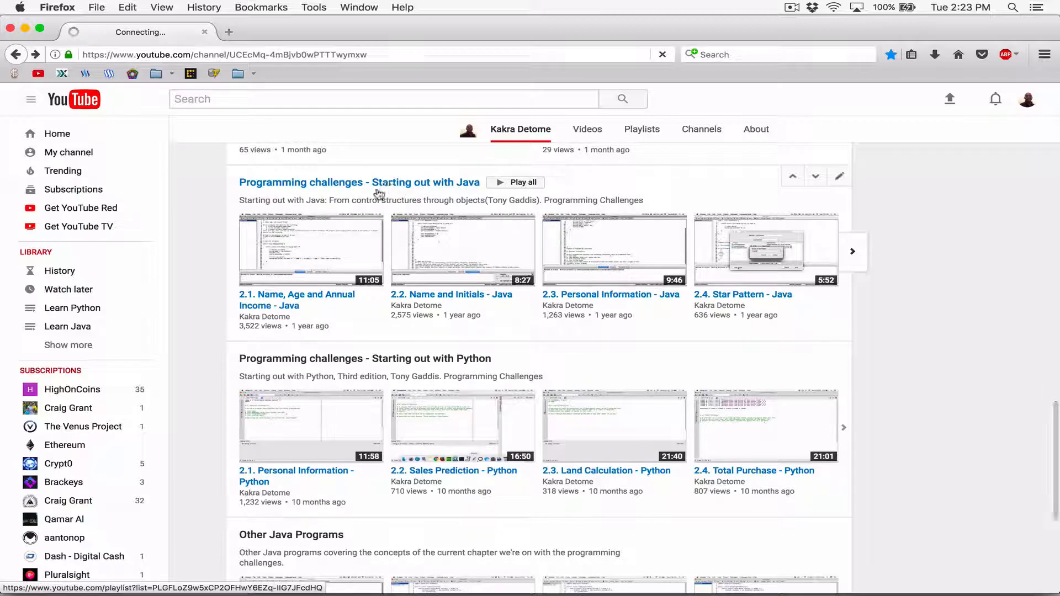
pyautogui.click(358, 182)
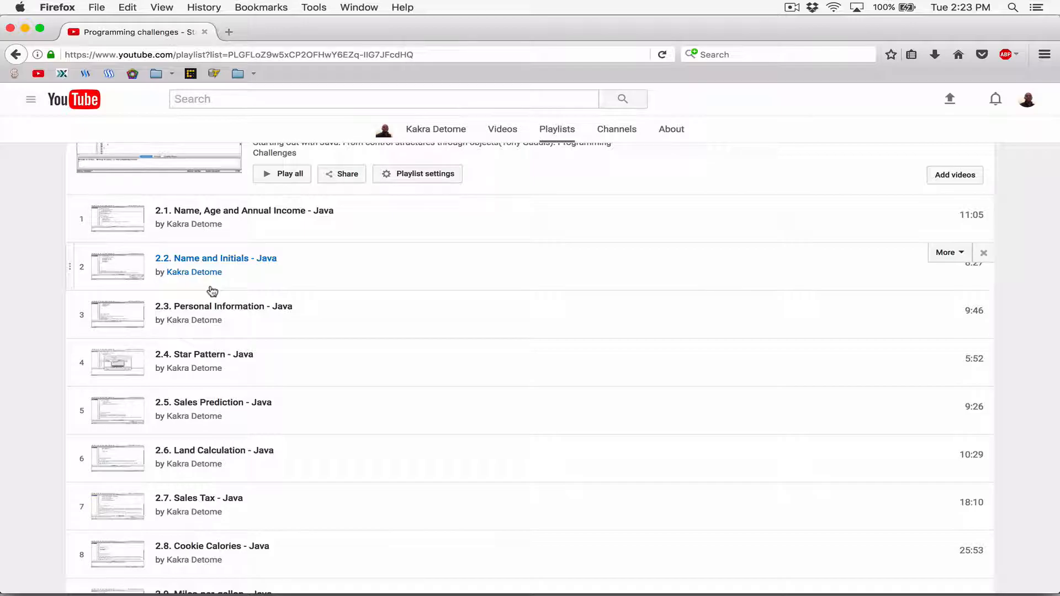
pyautogui.moveTo(247, 325)
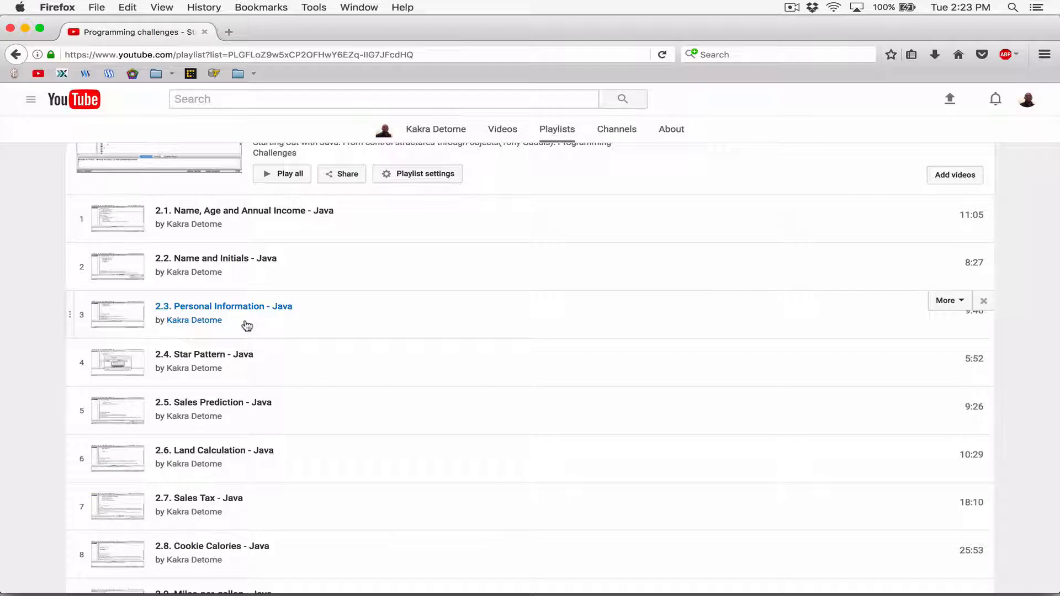
pyautogui.moveTo(148, 226)
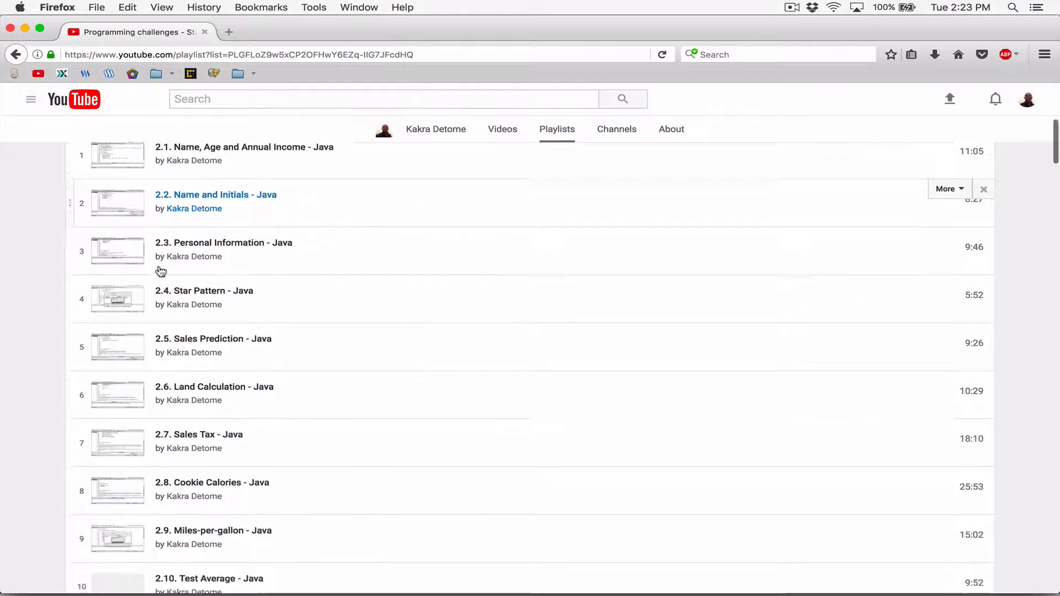
pyautogui.scroll(-3)
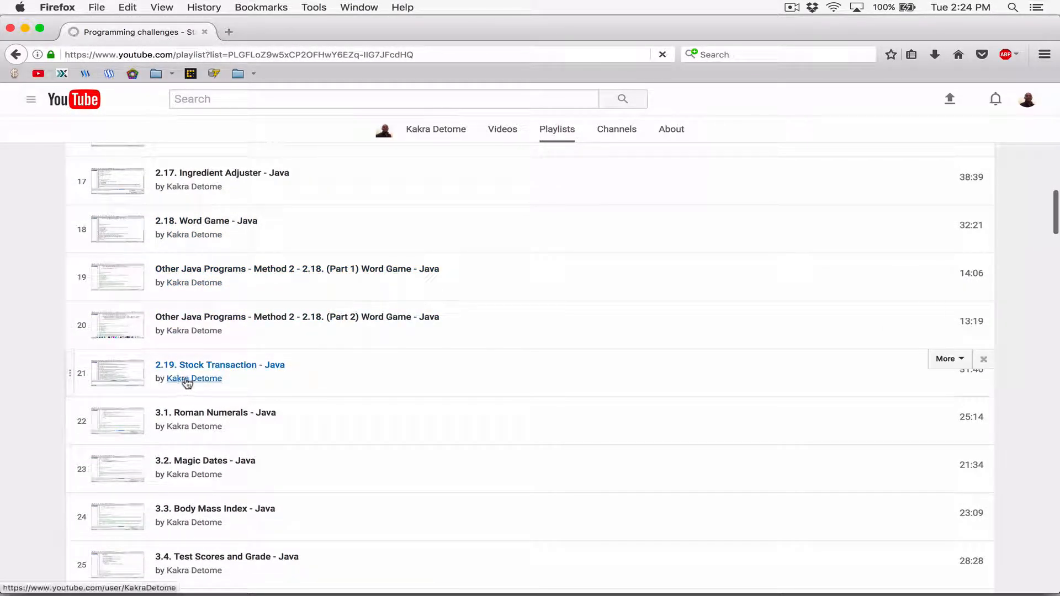
pyautogui.scroll(3)
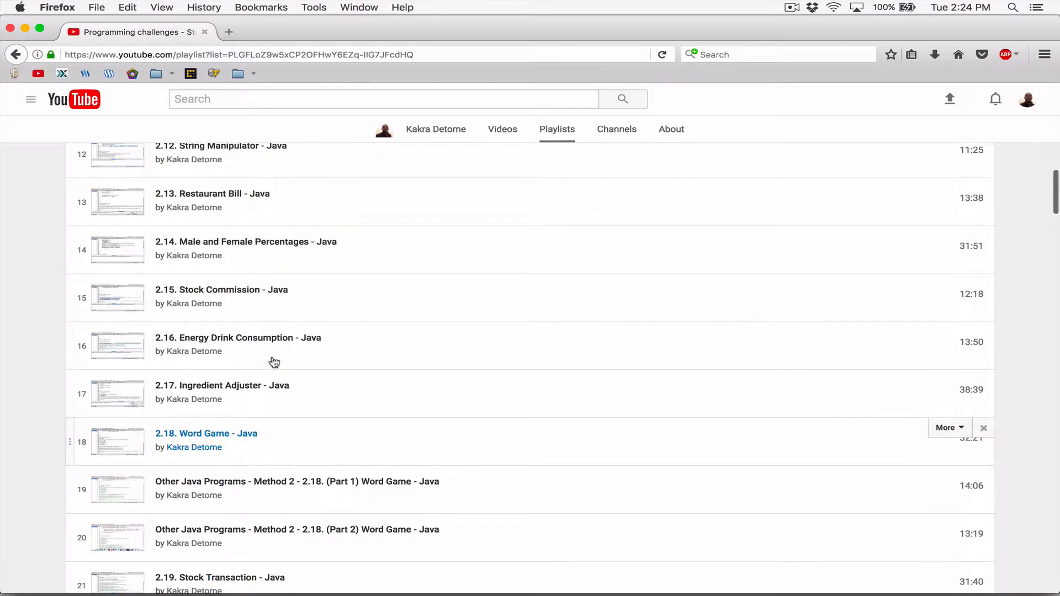
pyautogui.scroll(3)
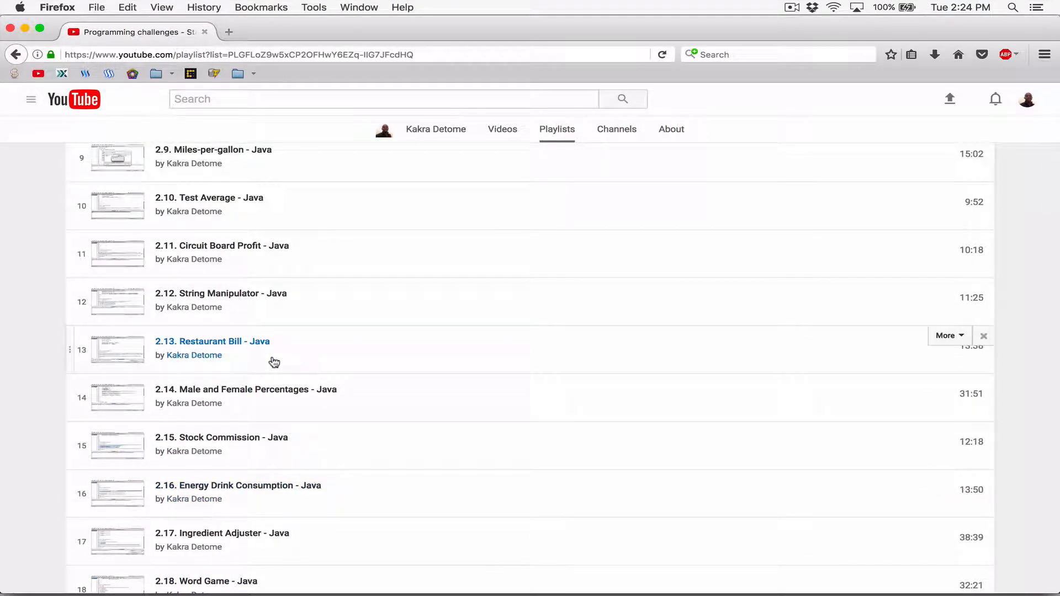
pyautogui.scroll(3)
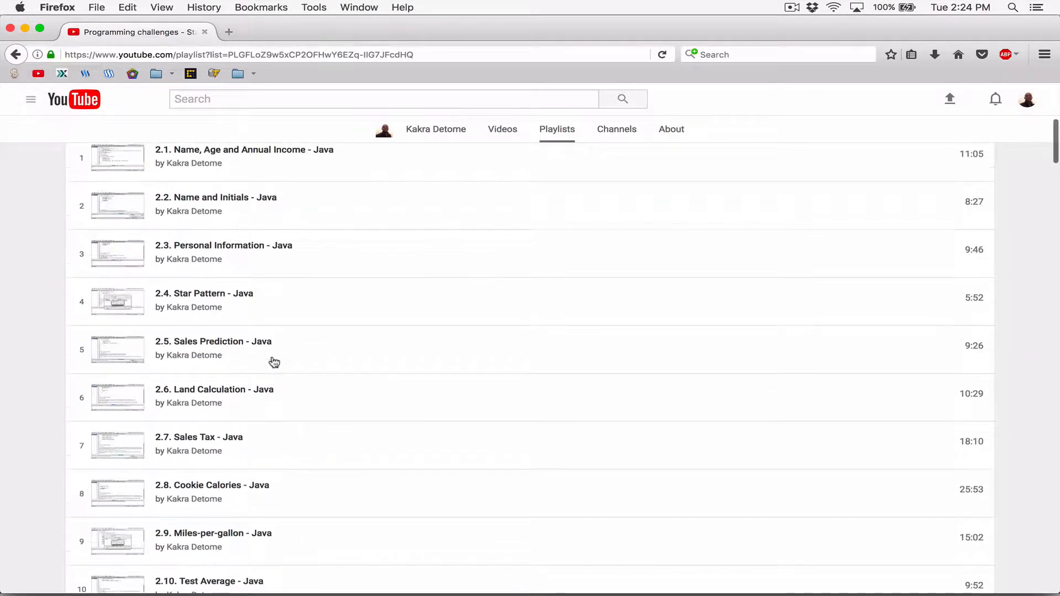
pyautogui.scroll(3)
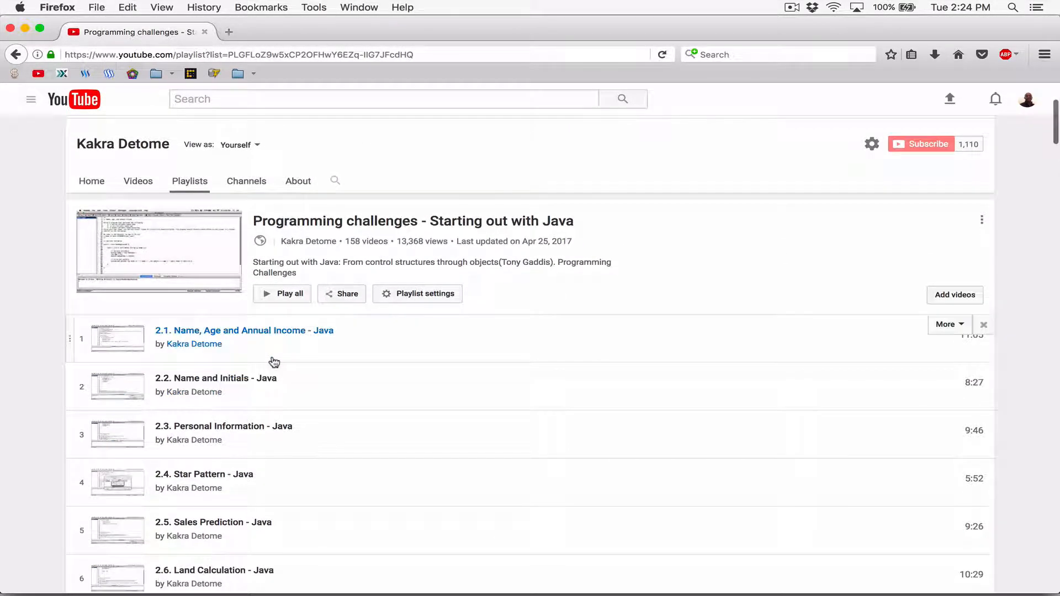
pyautogui.moveTo(309, 332)
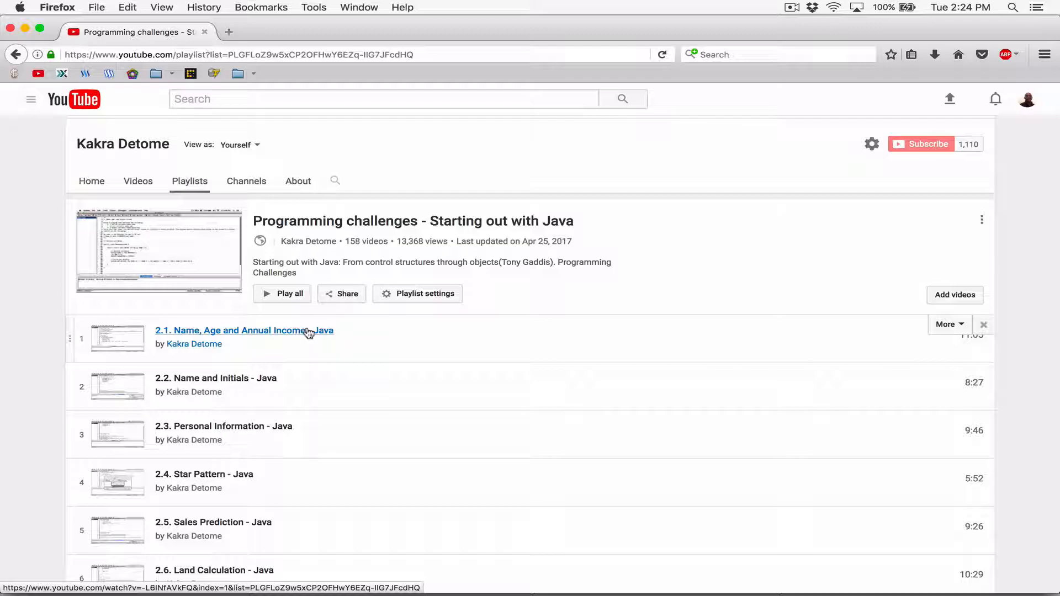
pyautogui.scroll(-3)
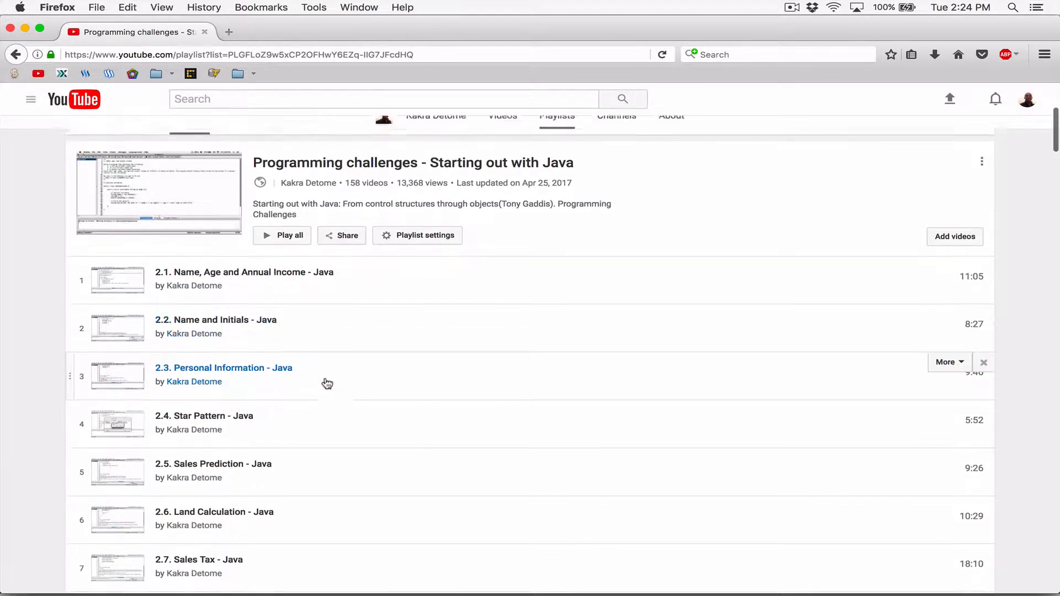
pyautogui.scroll(-3)
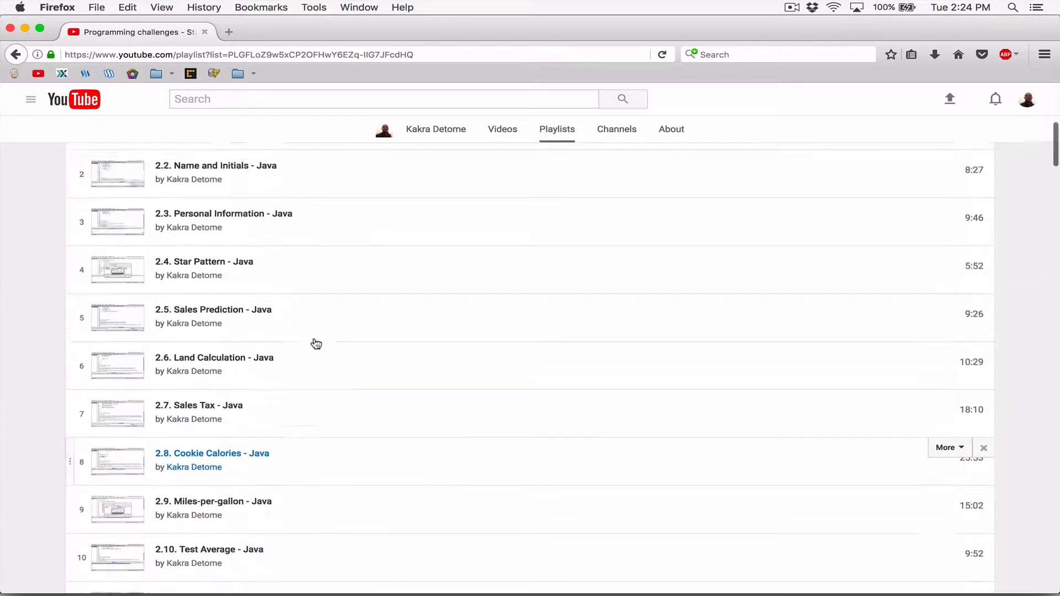
pyautogui.scroll(3)
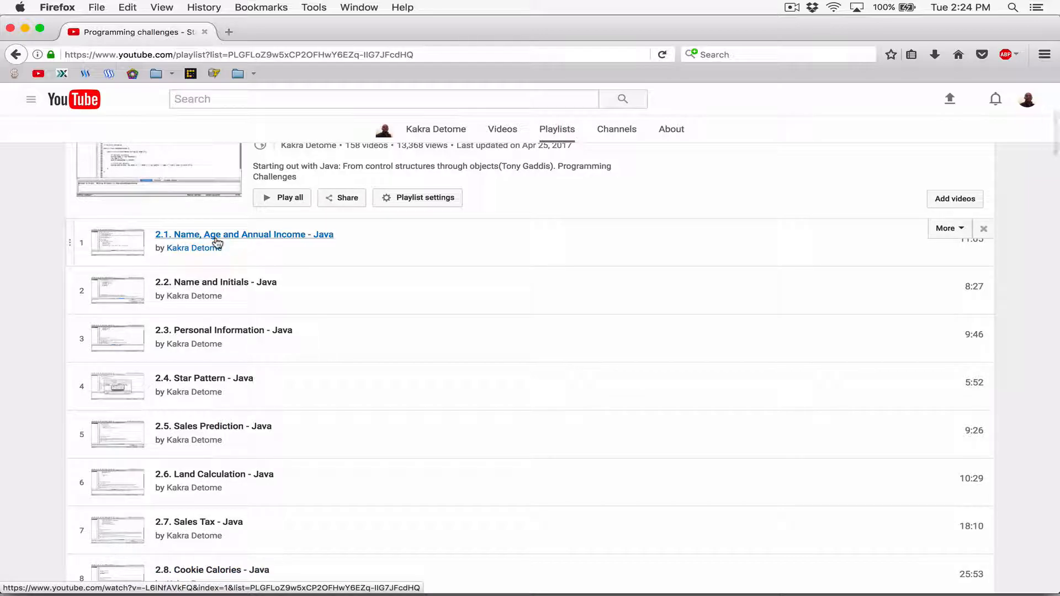
pyautogui.scroll(-3)
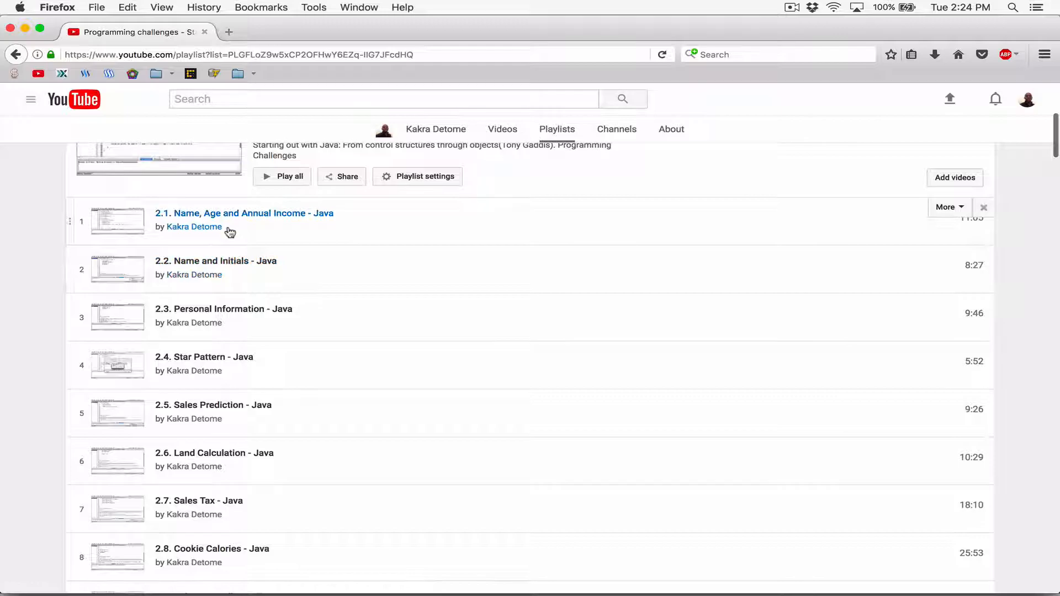
pyautogui.moveTo(241, 226)
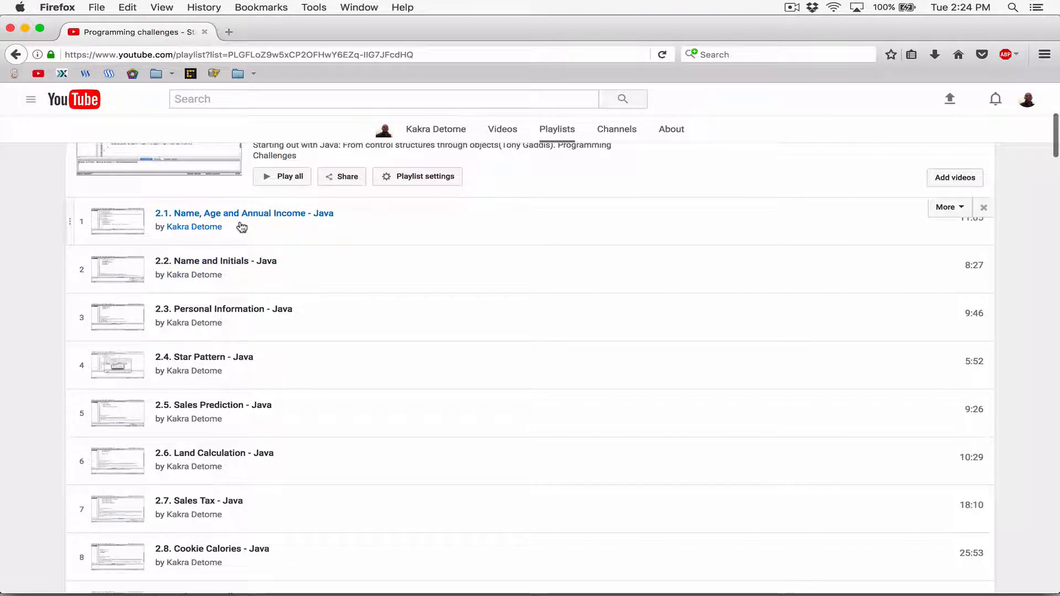
pyautogui.moveTo(298, 301)
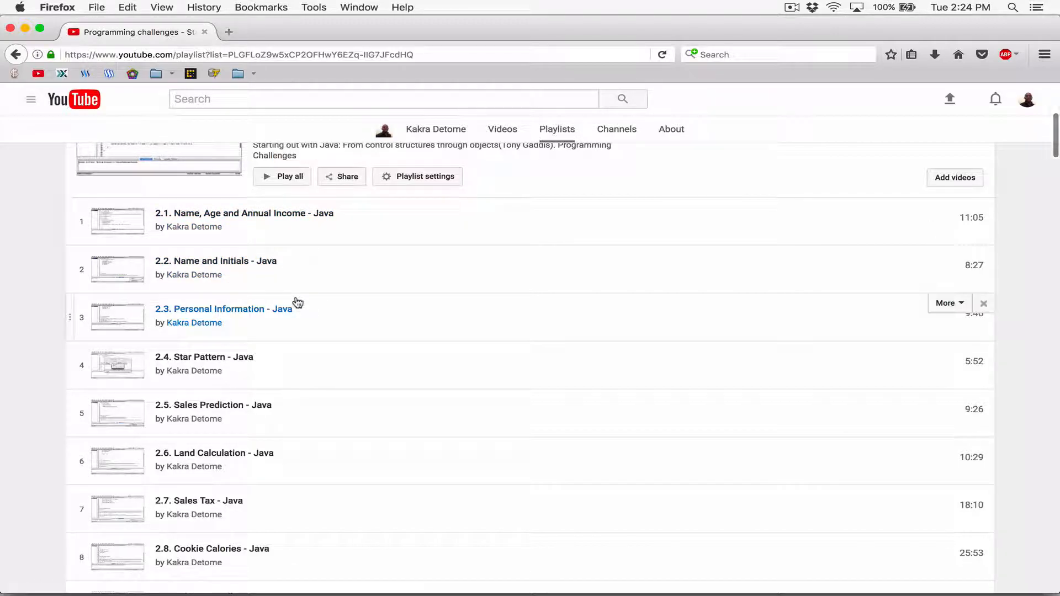
pyautogui.moveTo(367, 344)
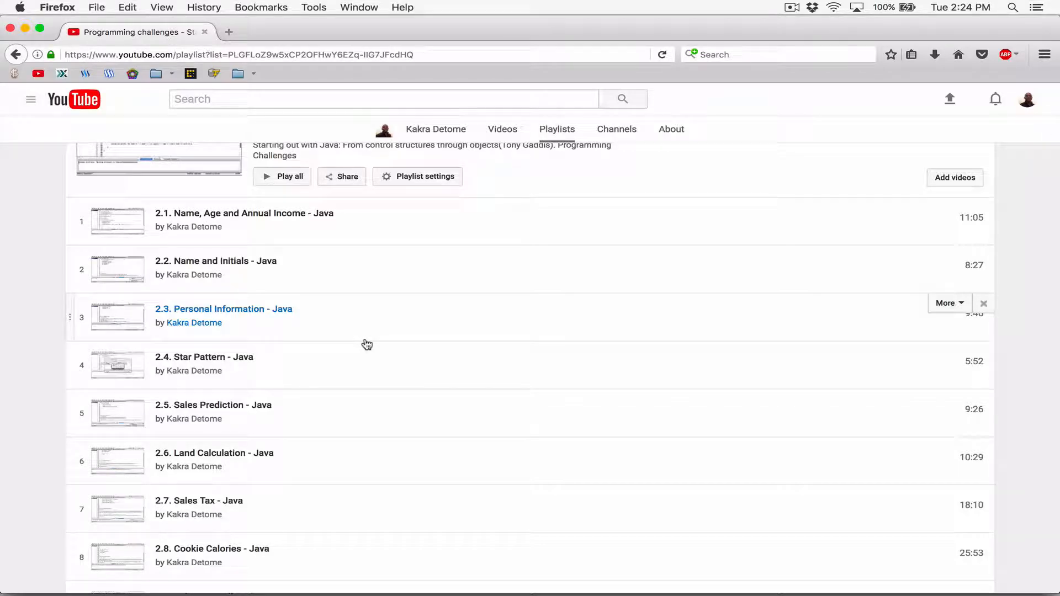
pyautogui.scroll(-3)
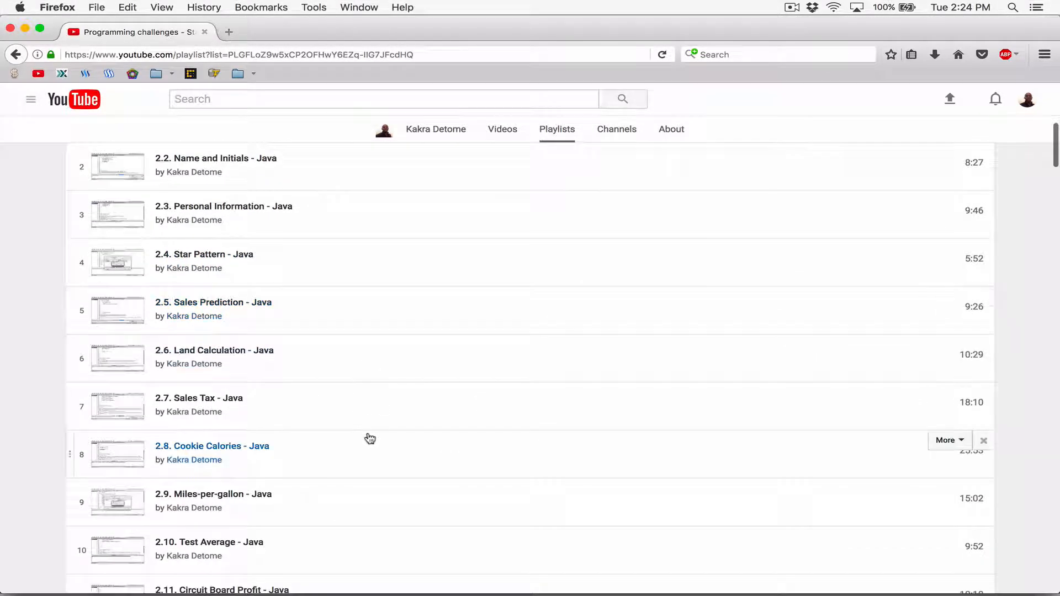
pyautogui.scroll(-3)
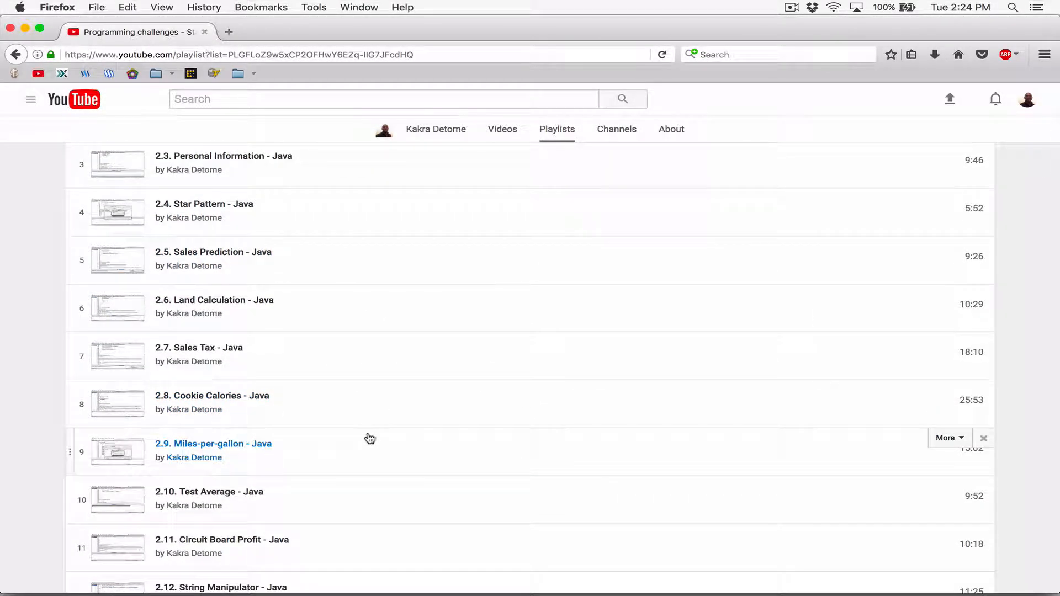
pyautogui.moveTo(369, 469)
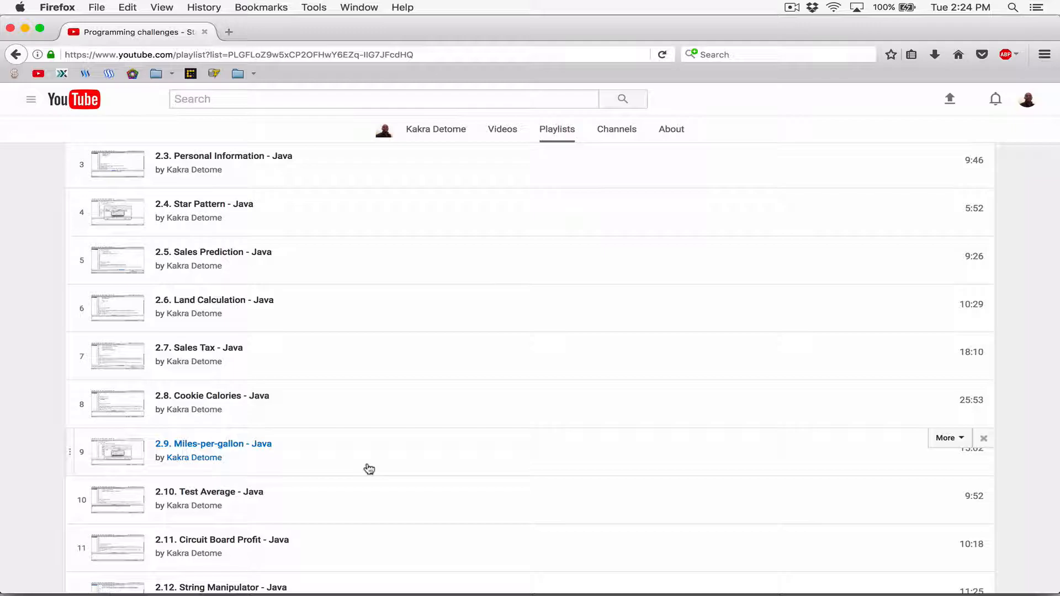
pyautogui.scroll(3)
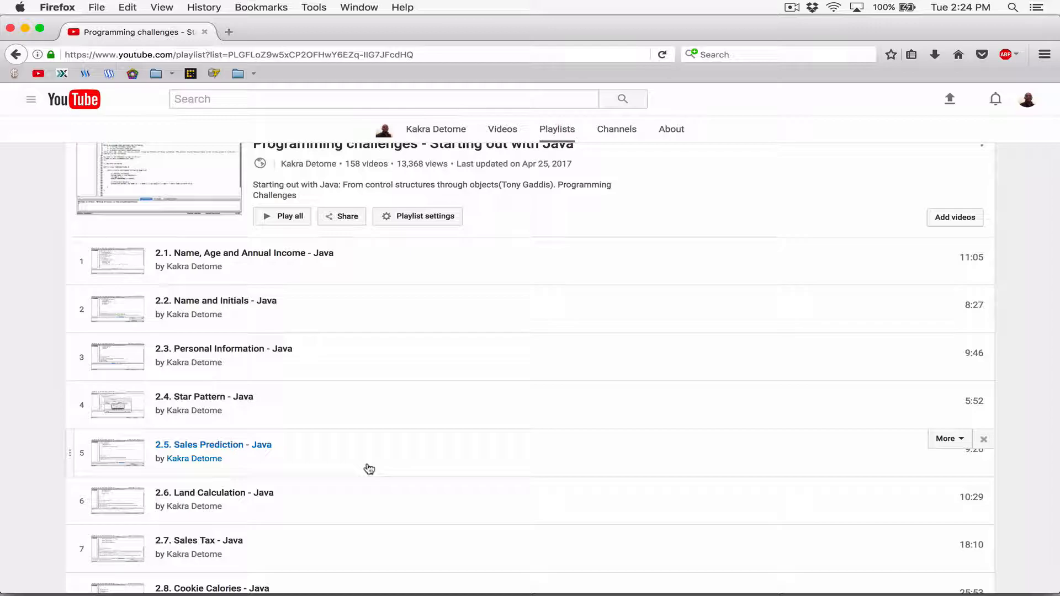
pyautogui.moveTo(370, 363)
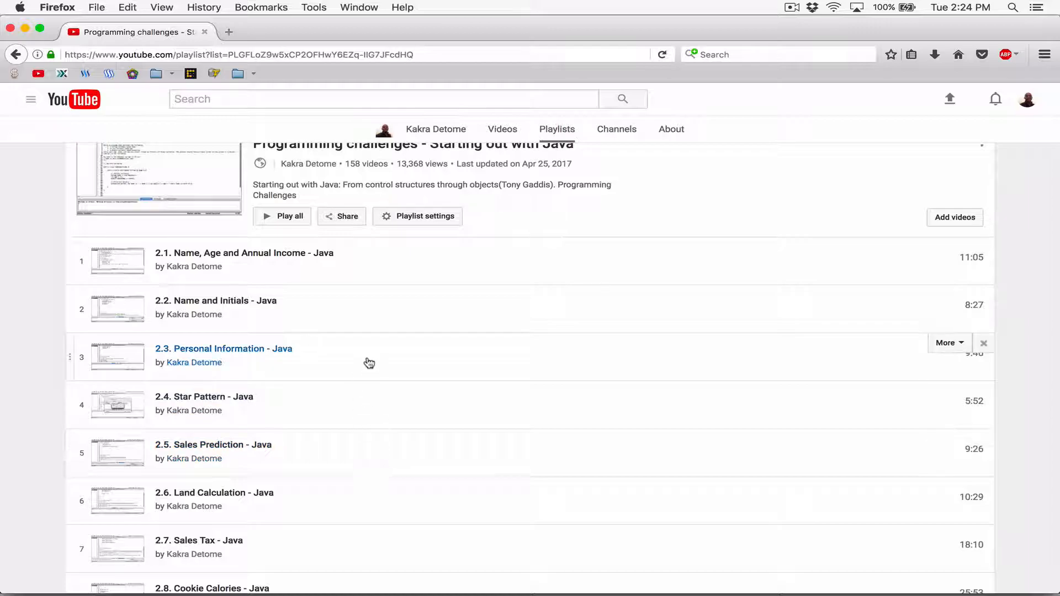
pyautogui.scroll(-3)
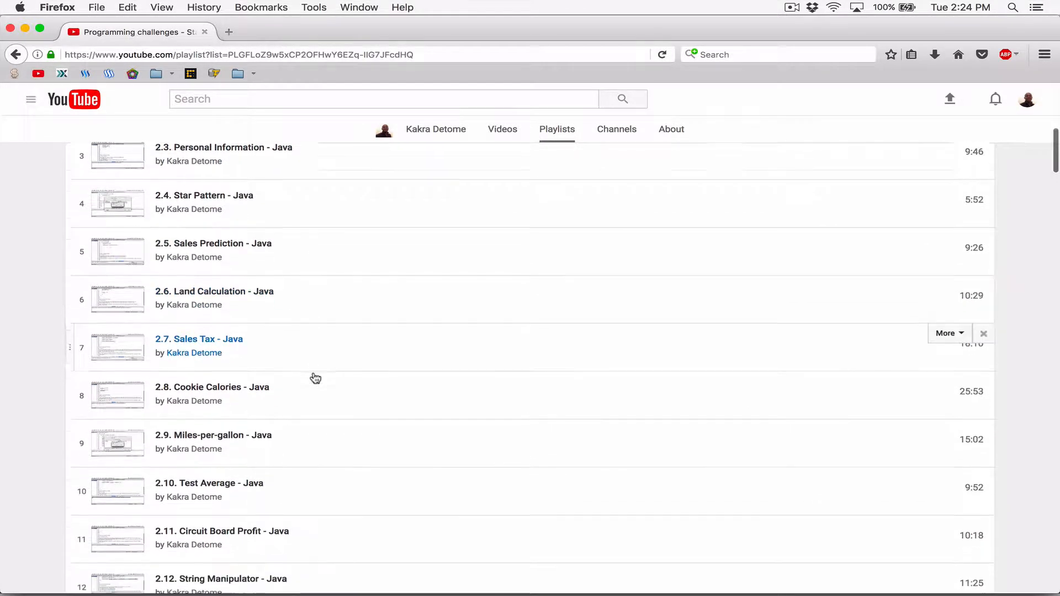
pyautogui.scroll(-3)
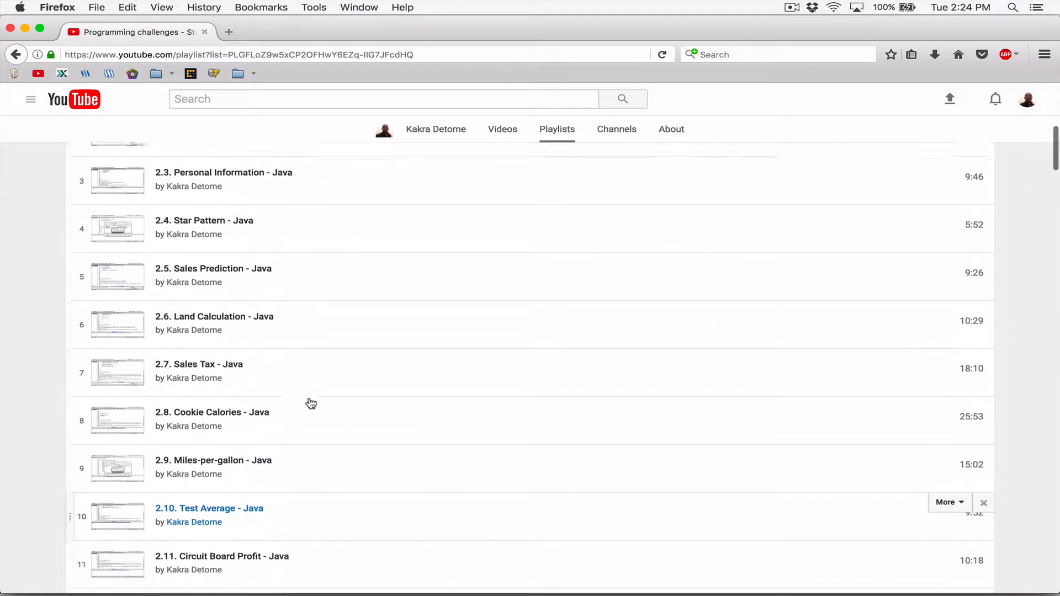
pyautogui.click(216, 223)
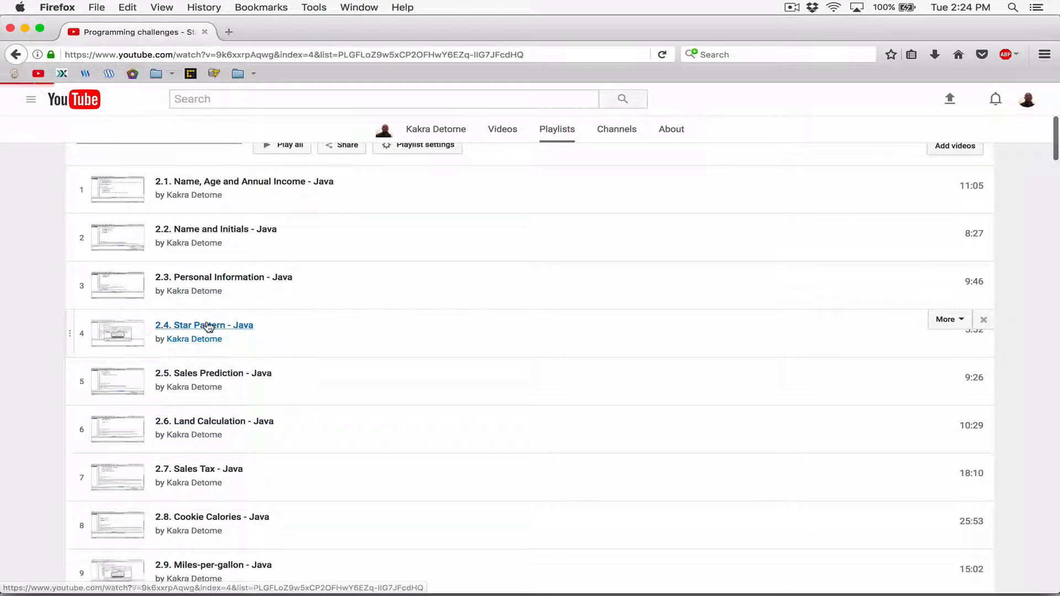
# Open the '2.4. Star Pattern - Java' video from the playlist and scroll down
pyautogui.click(203, 325)
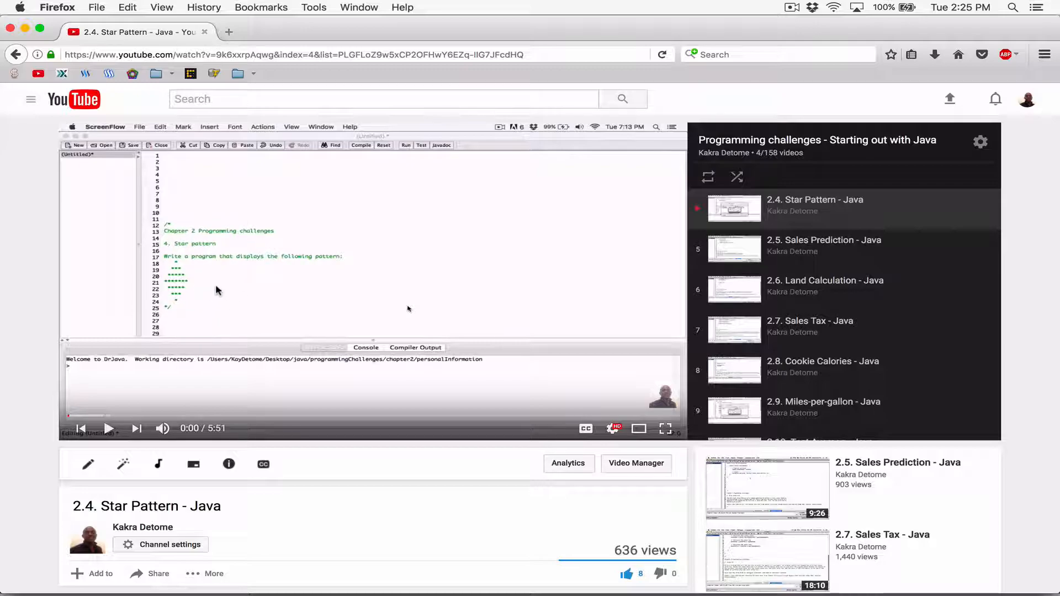
pyautogui.moveTo(214, 262)
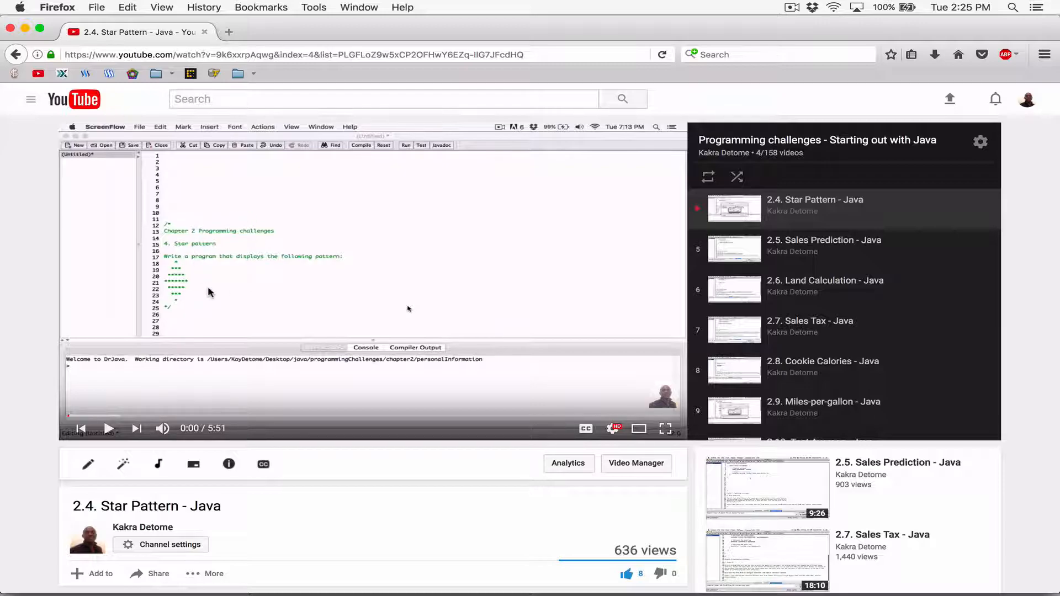
pyautogui.moveTo(215, 306)
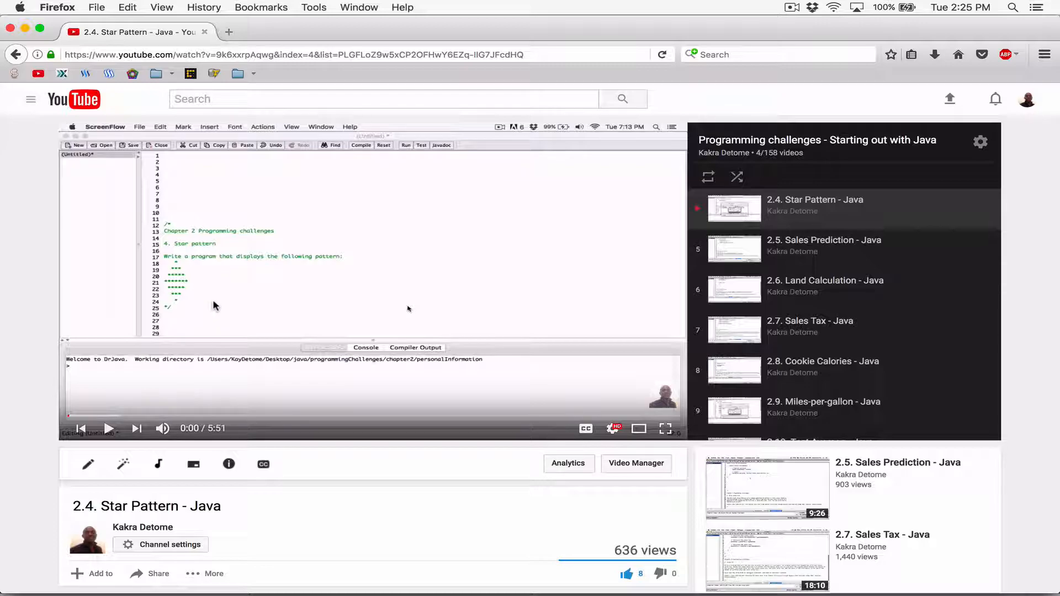
pyautogui.scroll(-3)
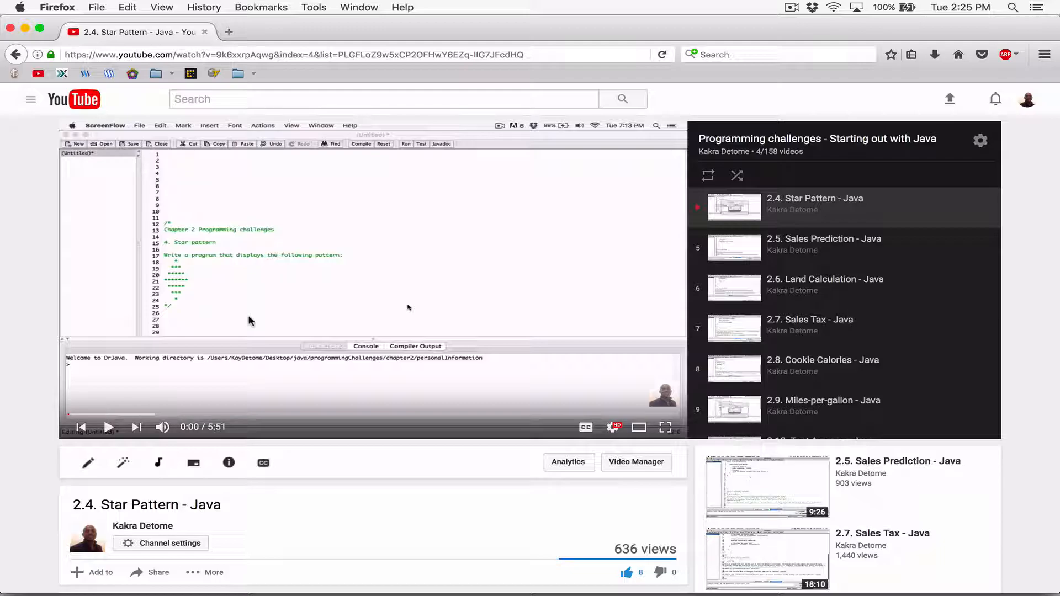
pyautogui.scroll(-3)
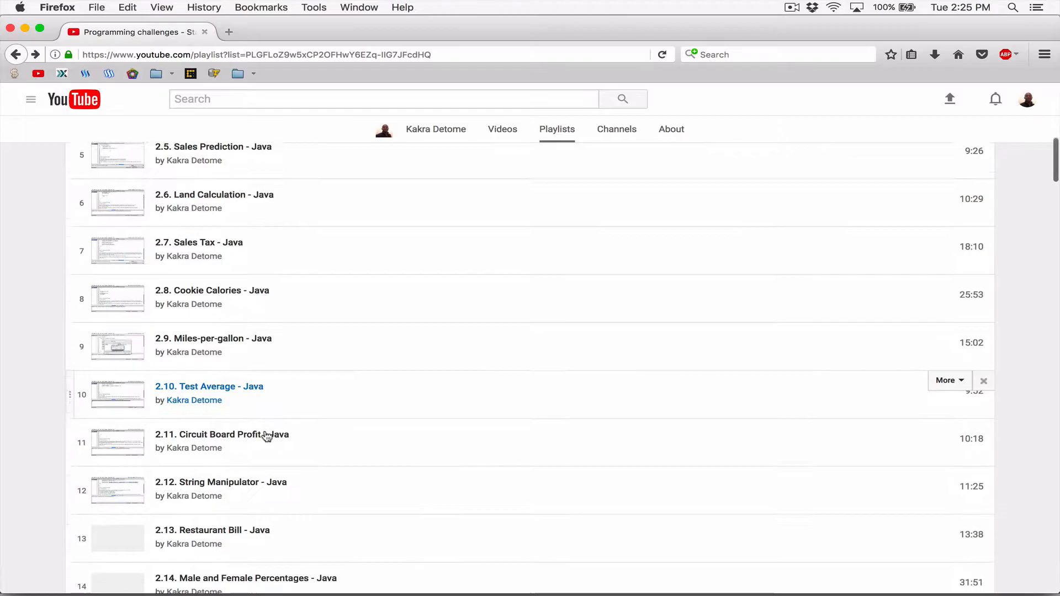
# Scroll the playlist up to video 2.1, then down to show 2.9 through 2.17
pyautogui.scroll(-3)
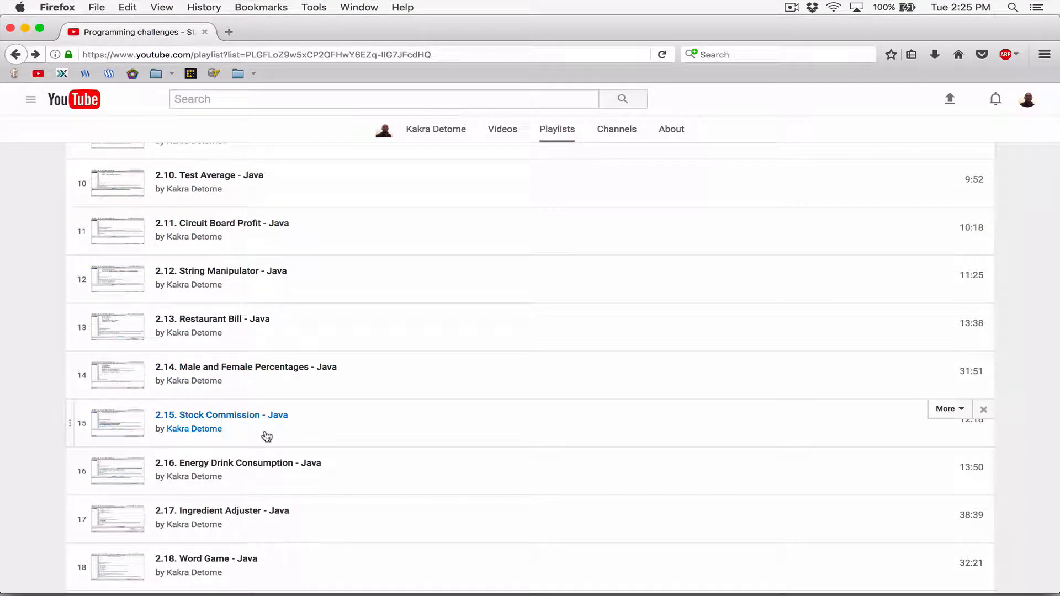
pyautogui.scroll(-3)
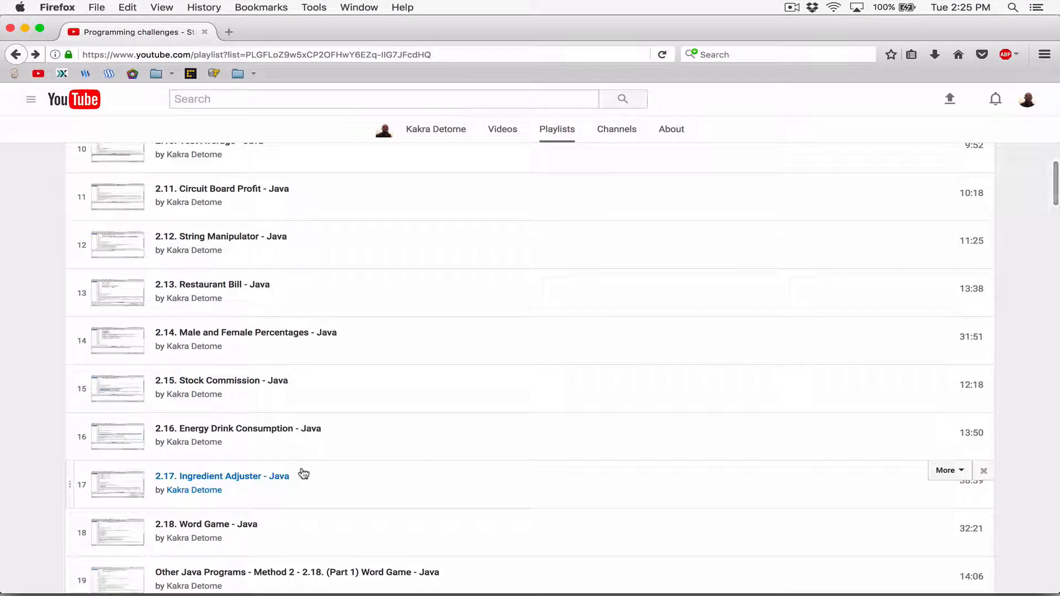
pyautogui.scroll(-3)
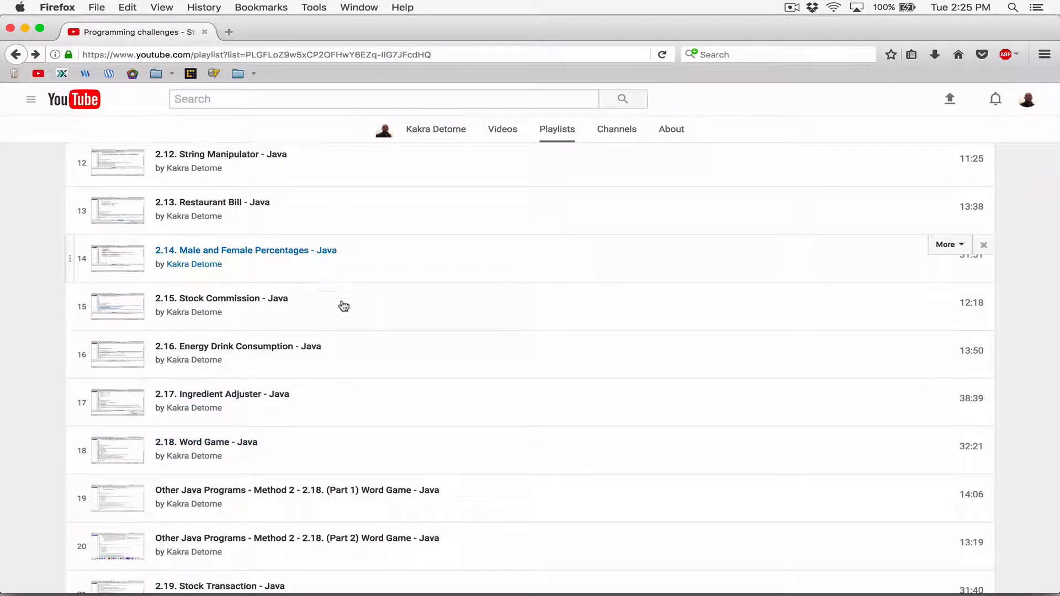
pyautogui.scroll(3)
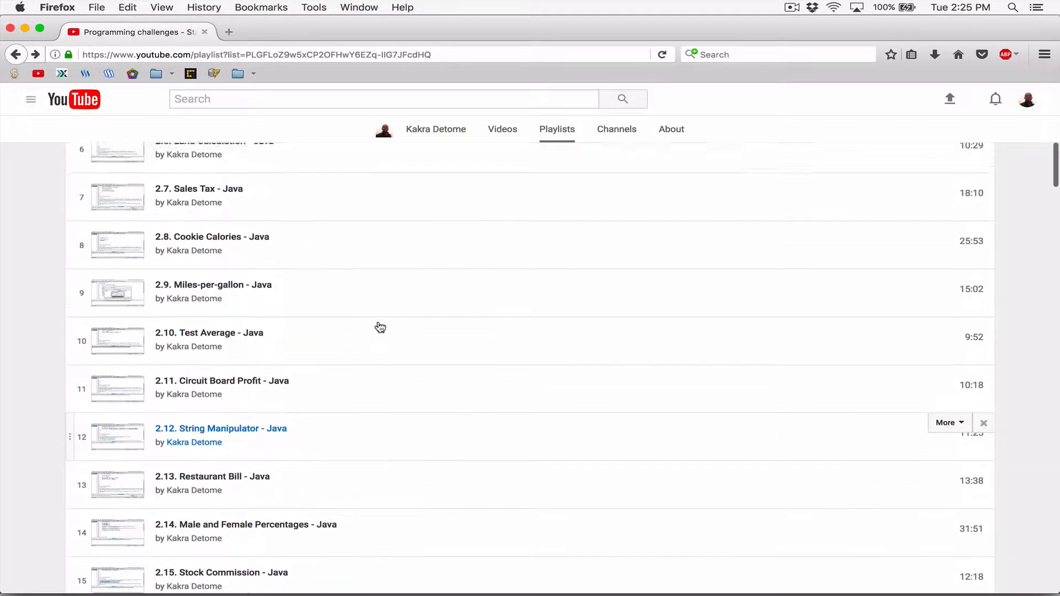
pyautogui.scroll(3)
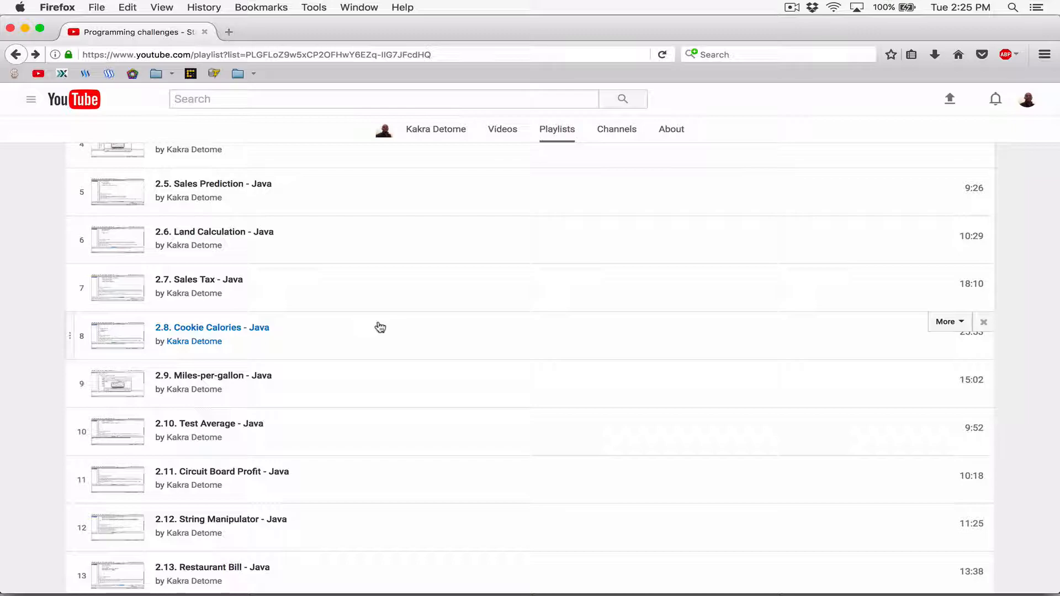
pyautogui.scroll(3)
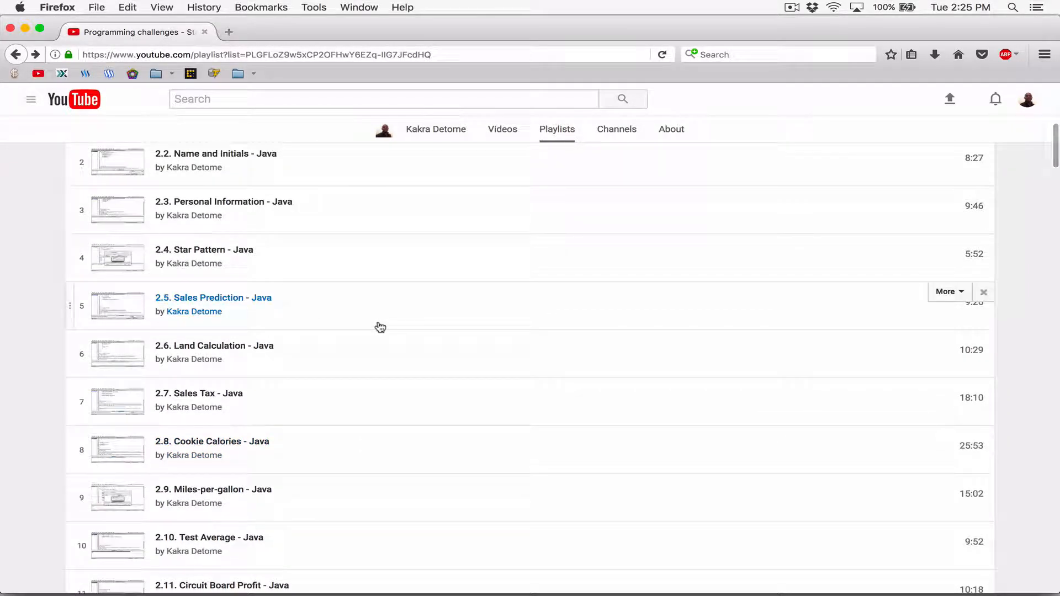
pyautogui.scroll(3)
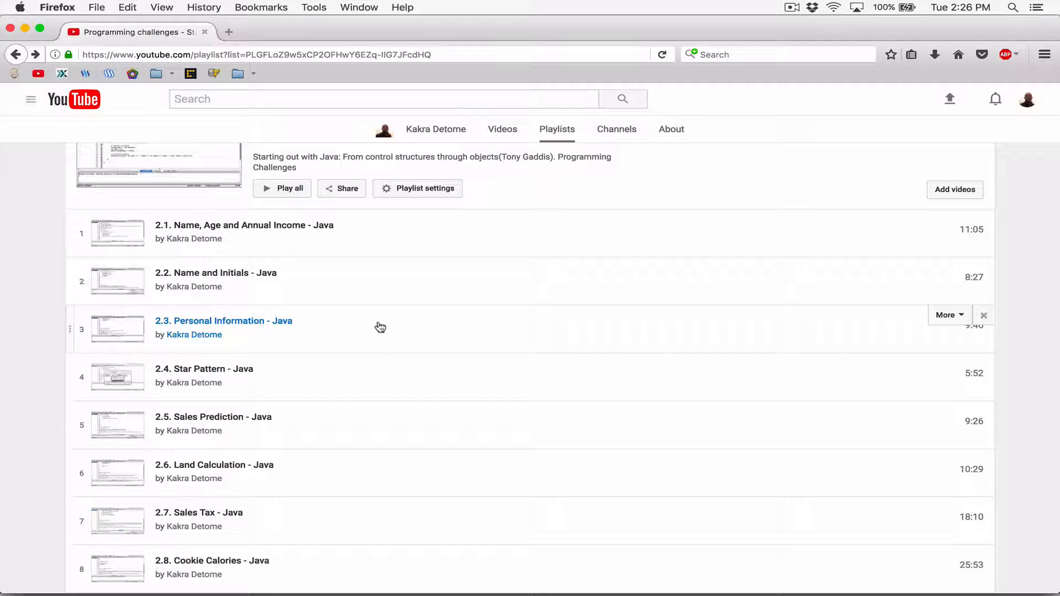
pyautogui.scroll(-3)
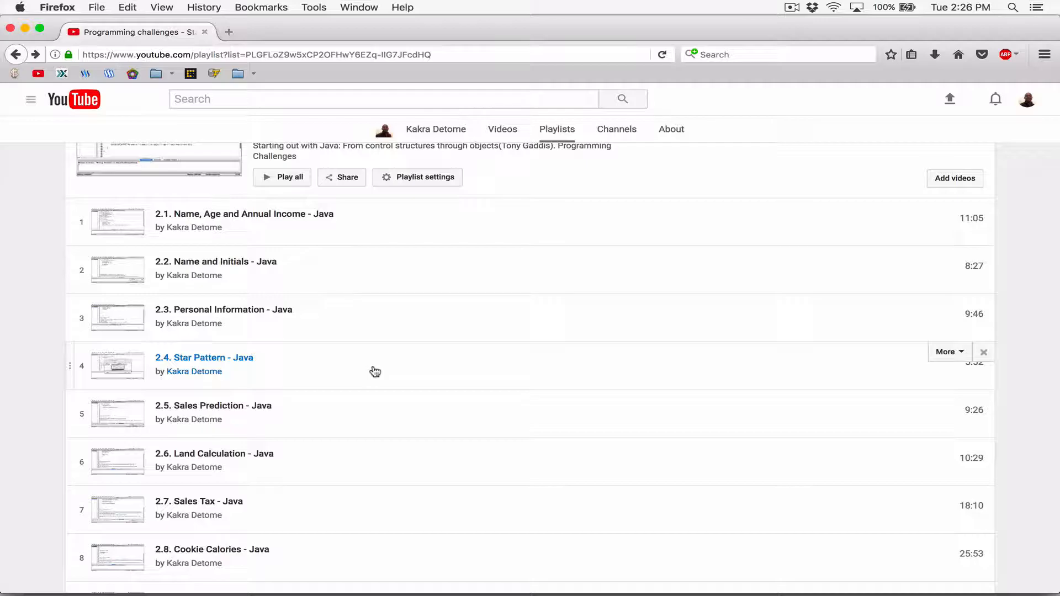
pyautogui.scroll(-3)
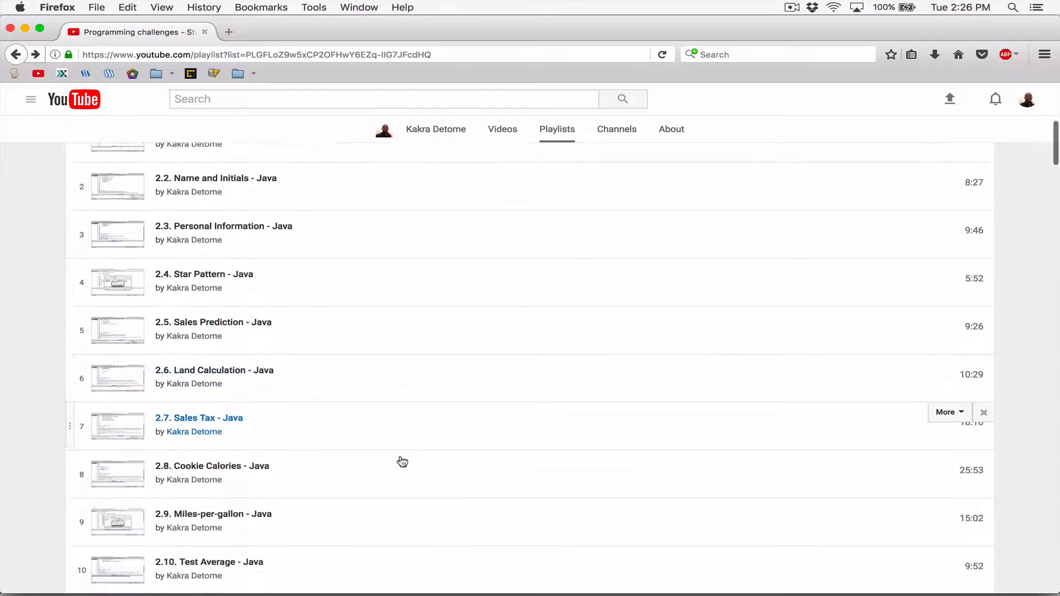
pyautogui.scroll(-3)
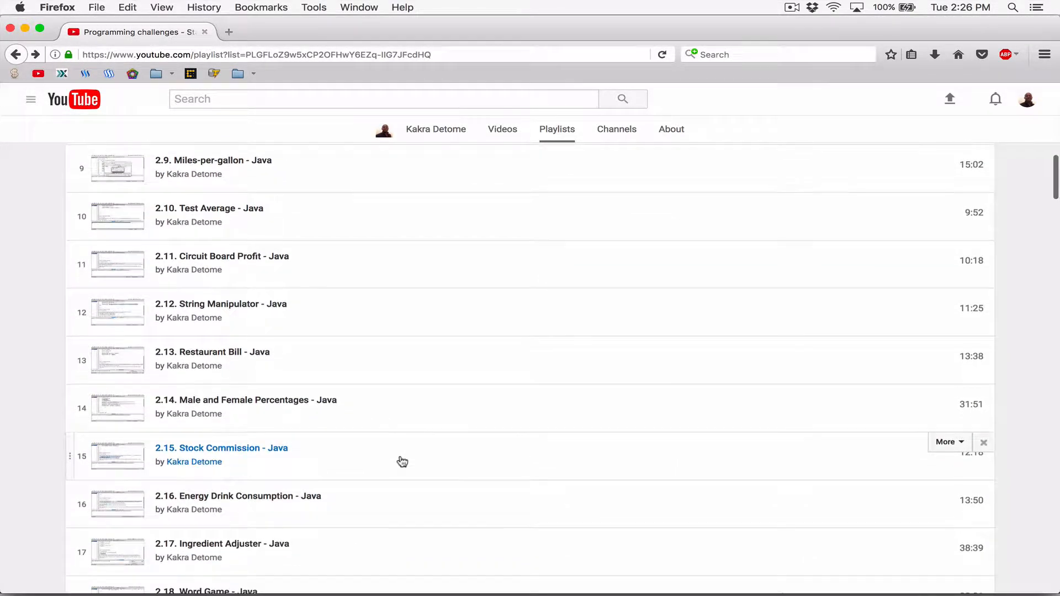
pyautogui.scroll(3)
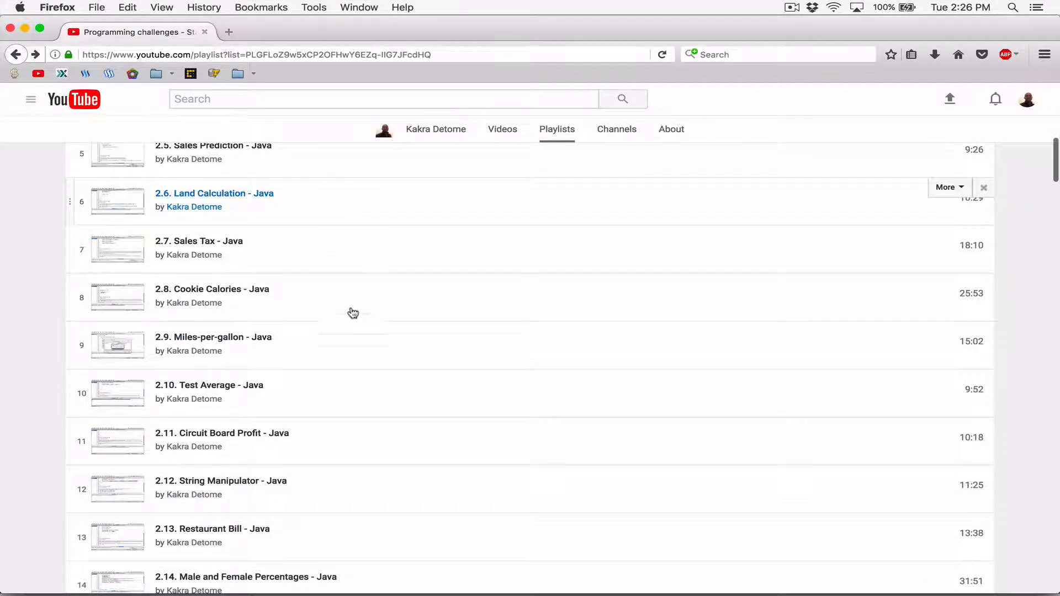
pyautogui.scroll(-3)
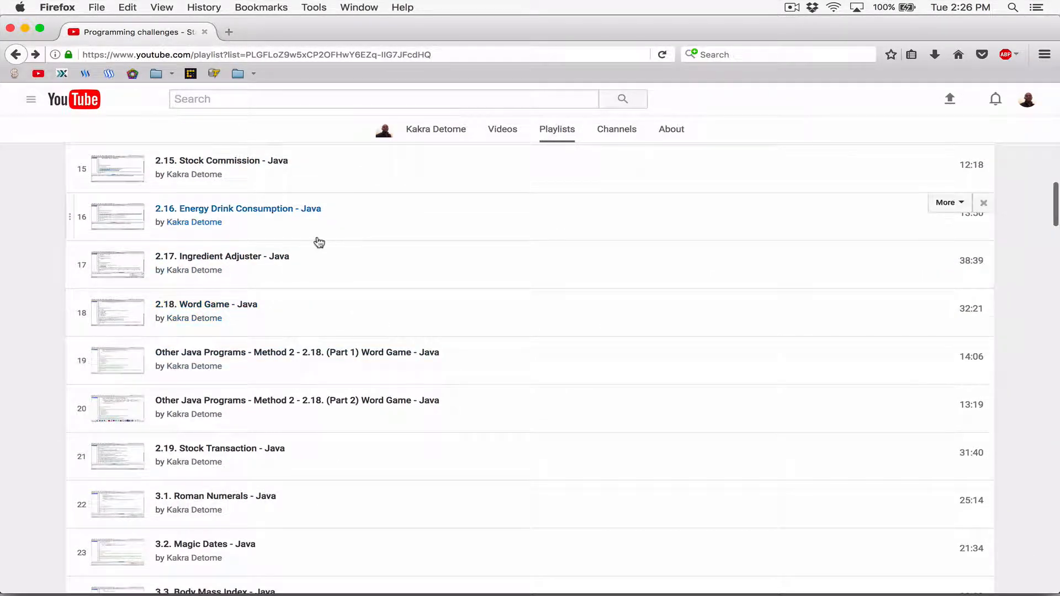
pyautogui.scroll(-3)
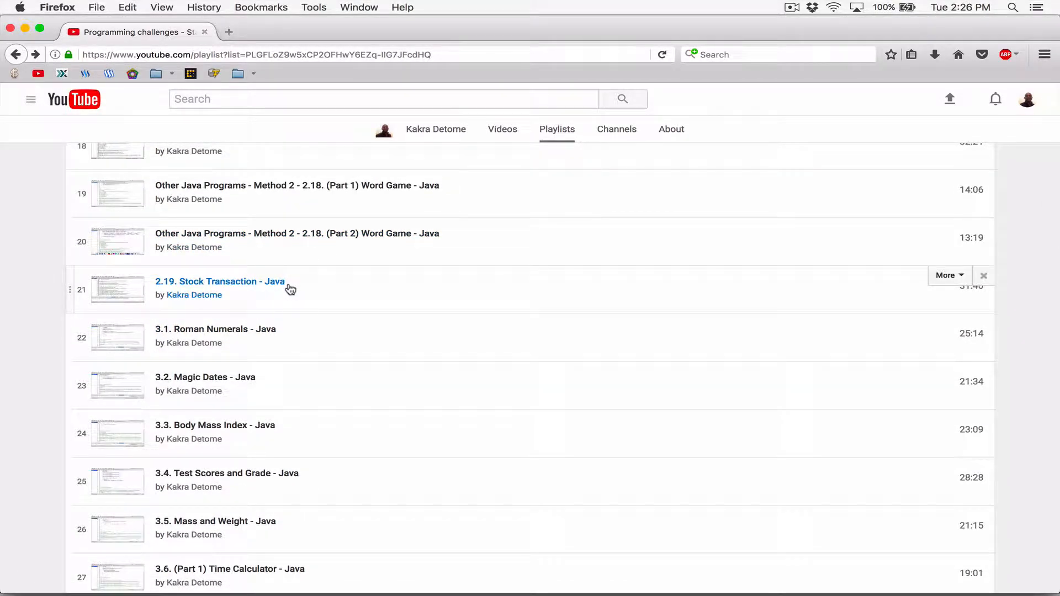
pyautogui.moveTo(279, 340)
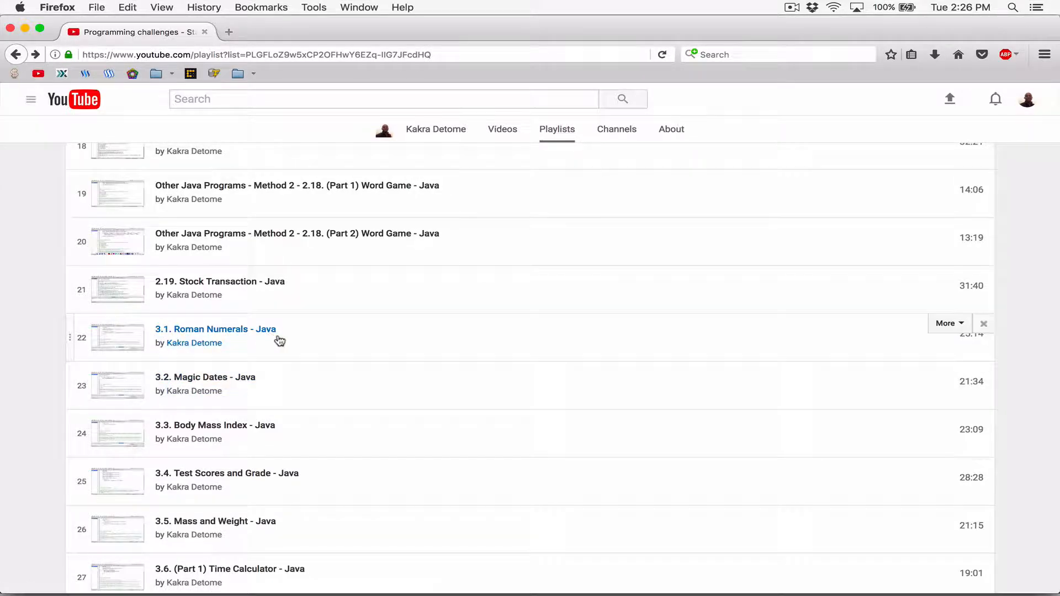
pyautogui.scroll(-3)
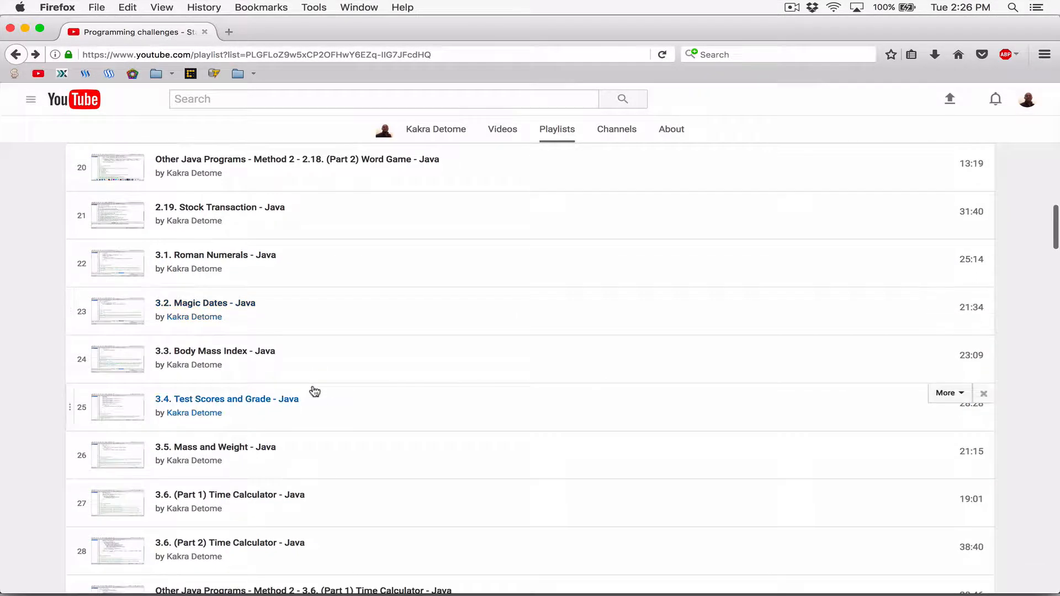
pyautogui.scroll(-3)
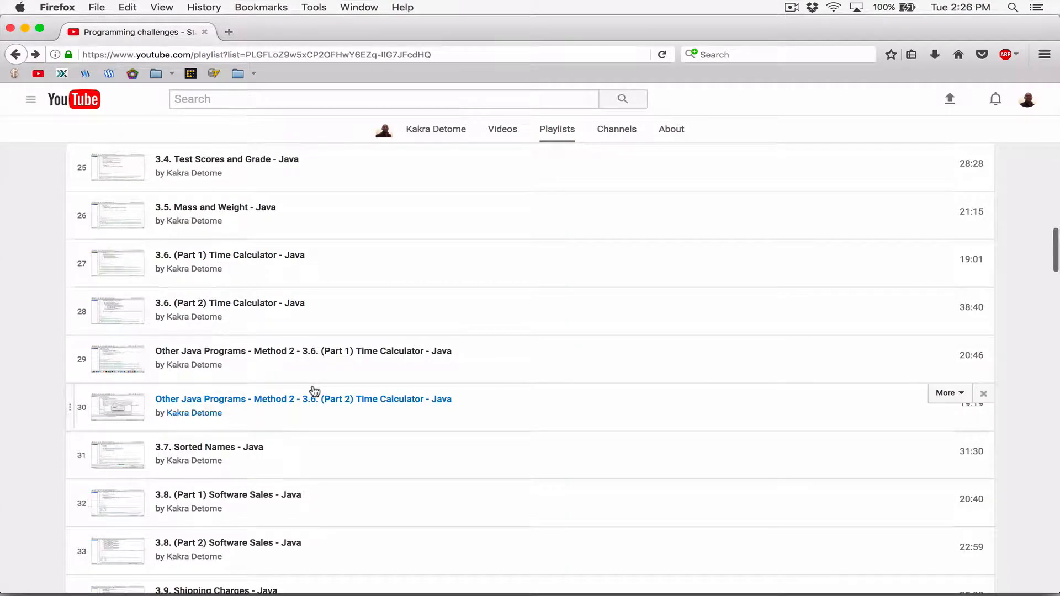
pyautogui.scroll(3)
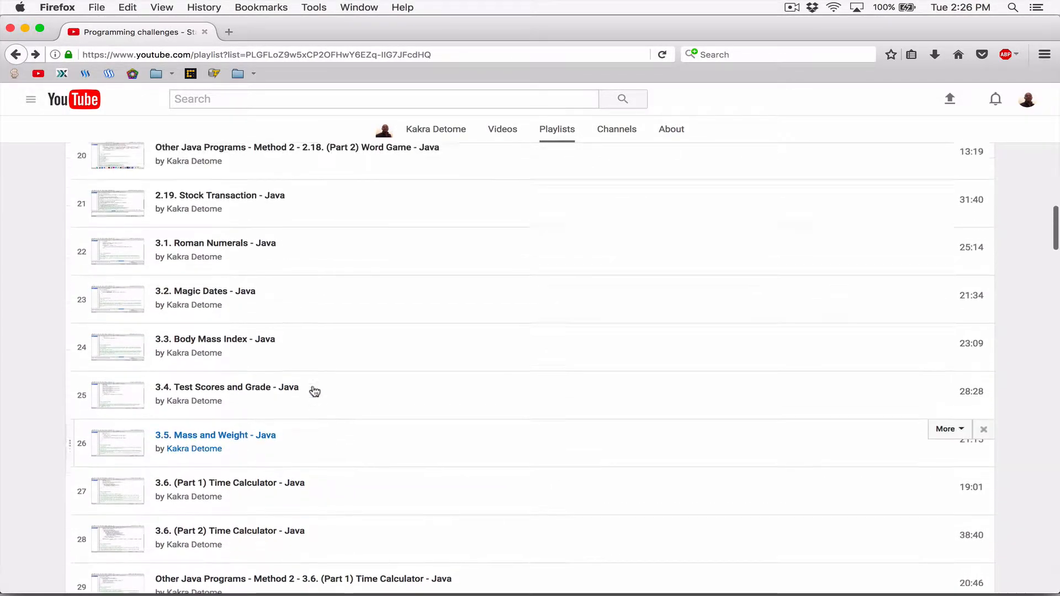
pyautogui.scroll(3)
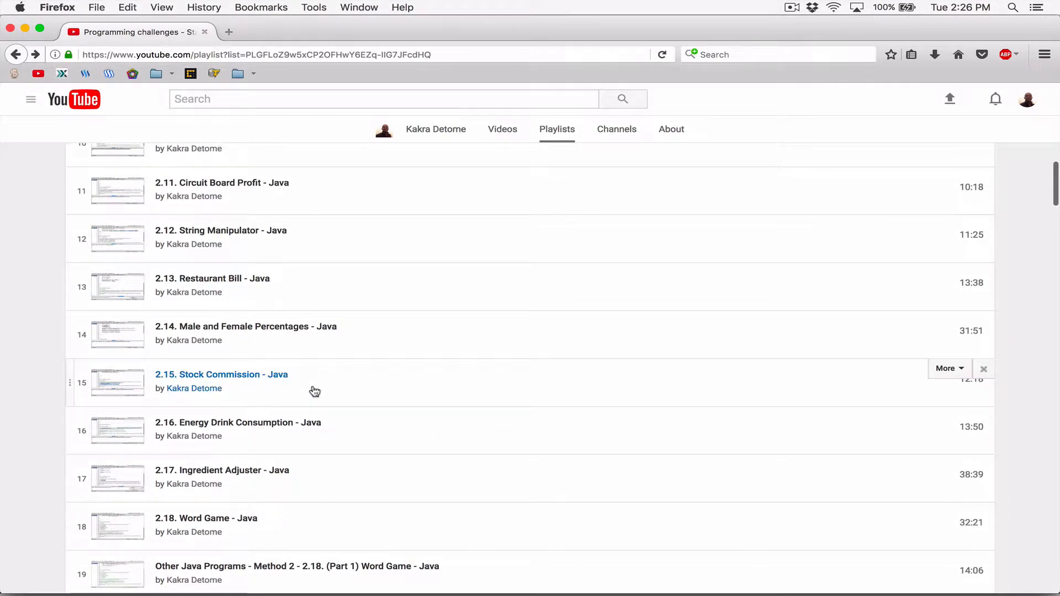
pyautogui.scroll(3)
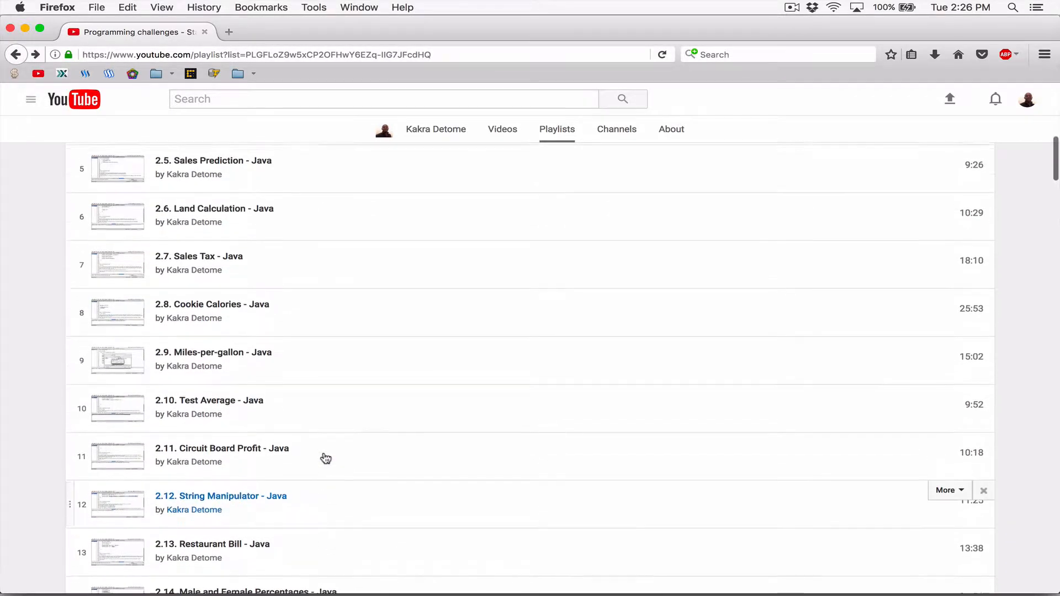
# Scroll to the playlist header, showing videos 2.1 through 2.6
pyautogui.scroll(3)
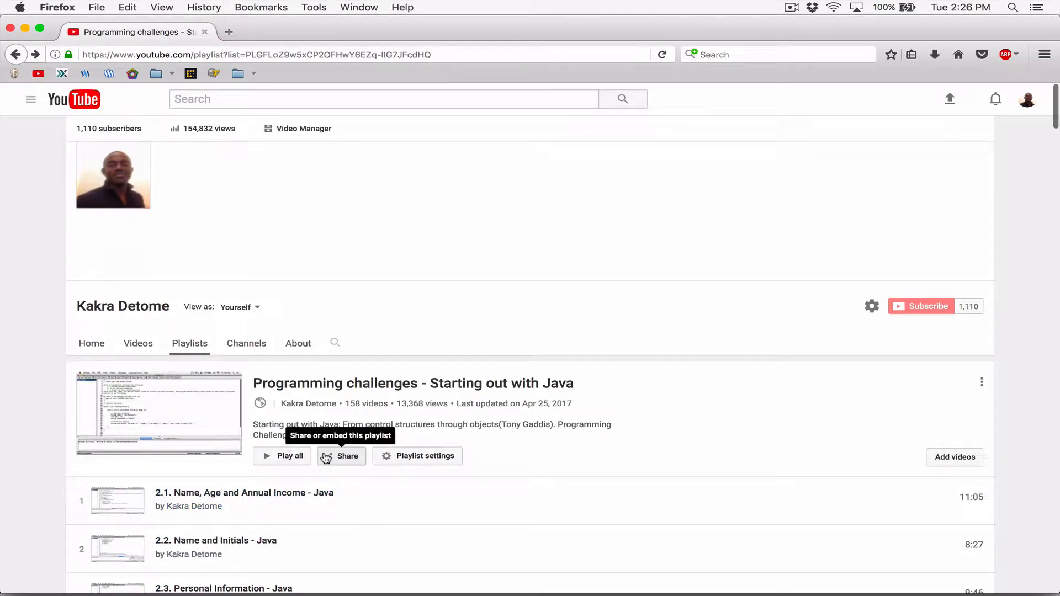
pyautogui.moveTo(338, 496)
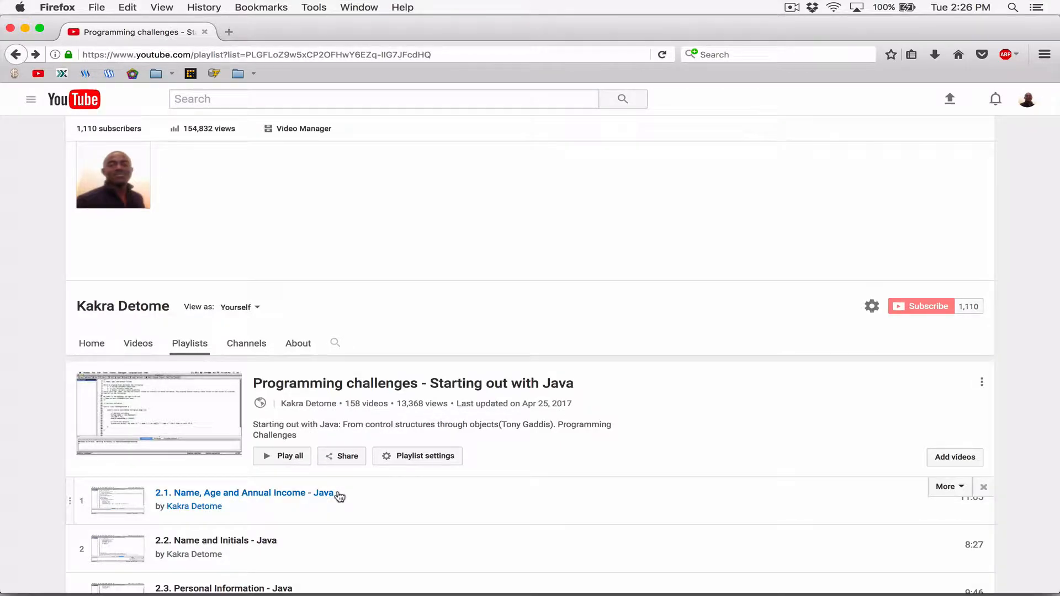
pyautogui.scroll(-3)
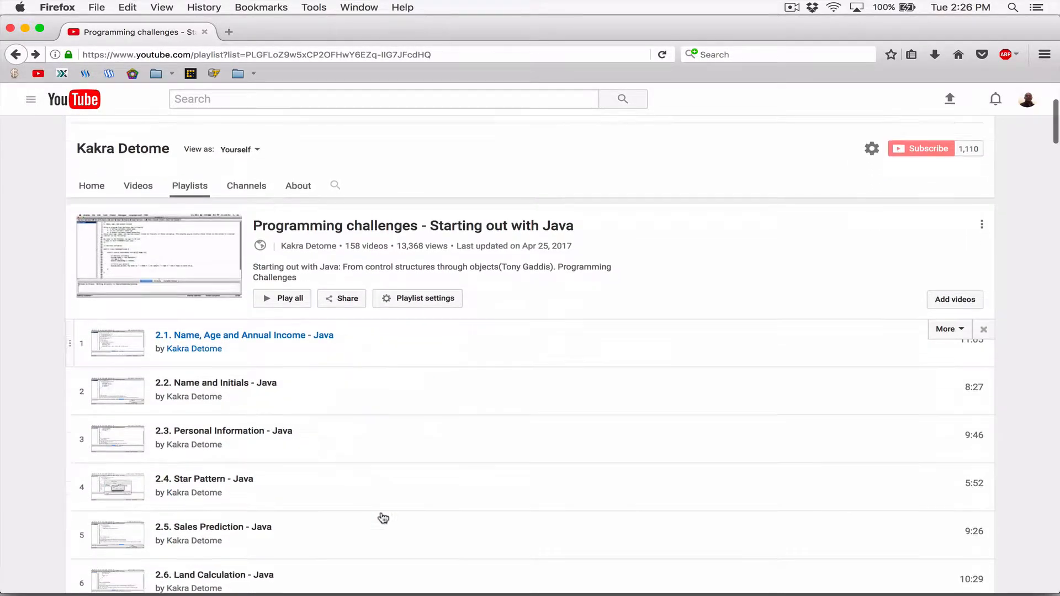
pyautogui.scroll(3)
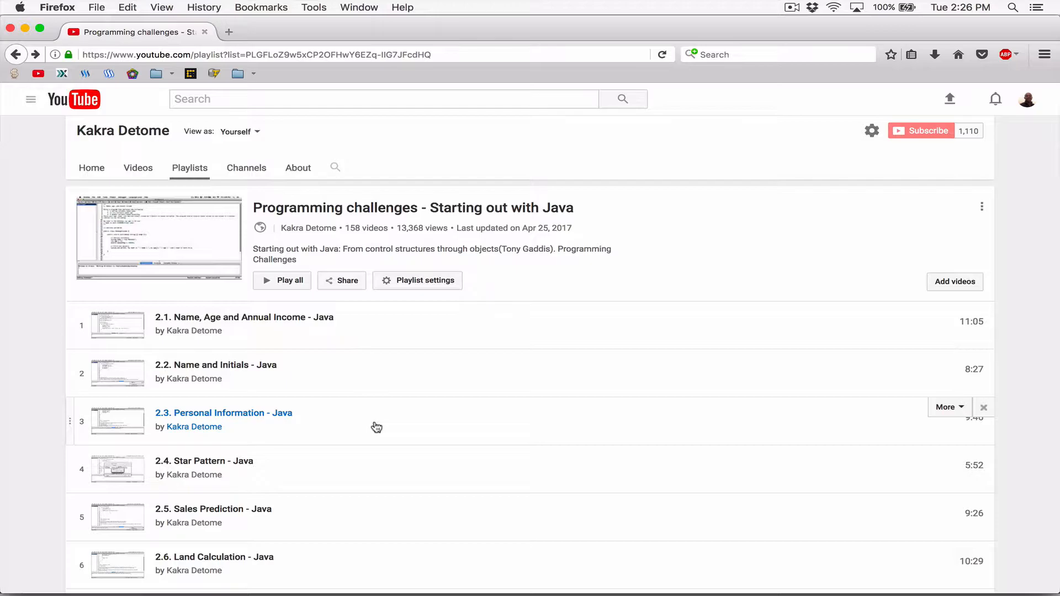